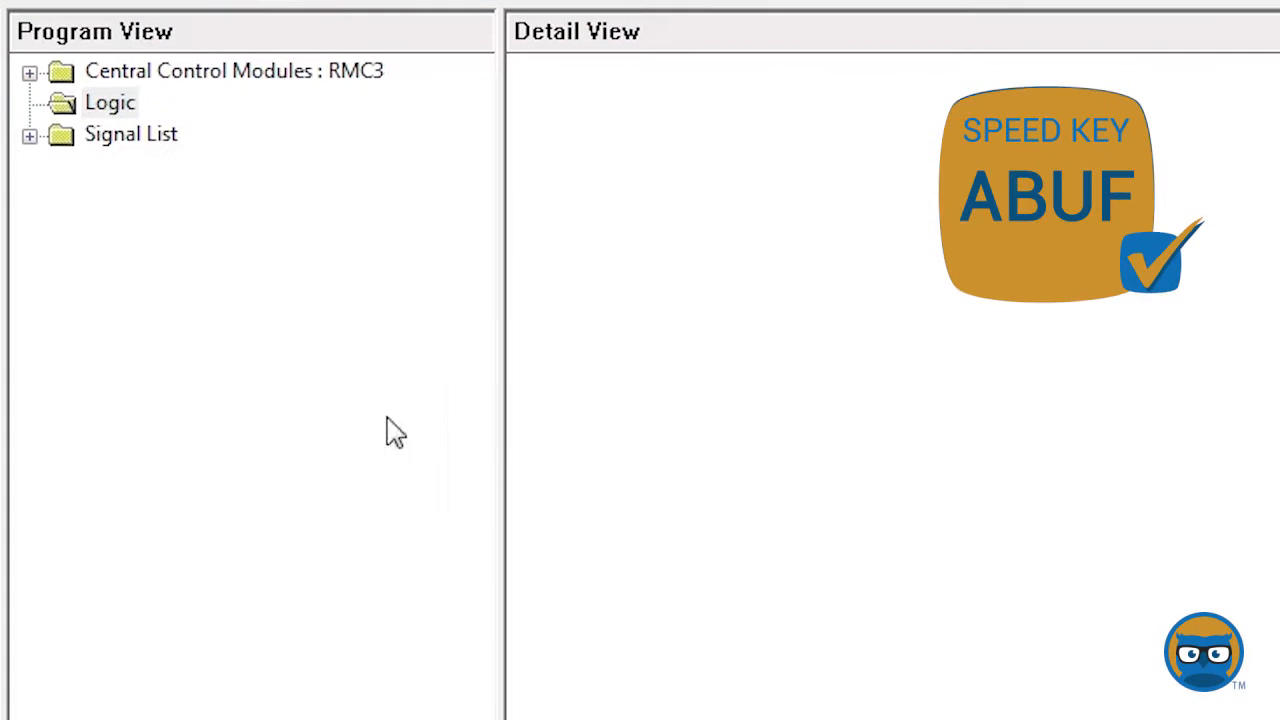
# Step: Insert an Analog Buffer symbol S-1 under Logic and bring it into Detail View
pyautogui.click(110, 102)
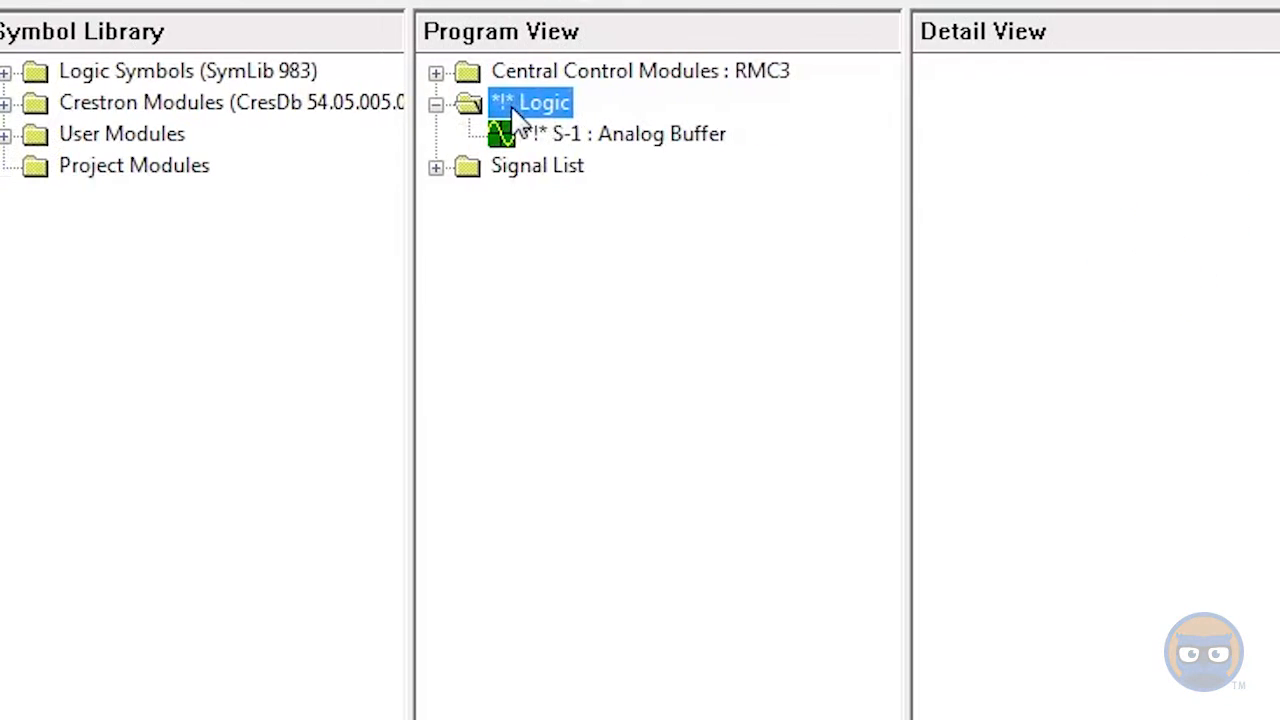
pyautogui.click(10, 71)
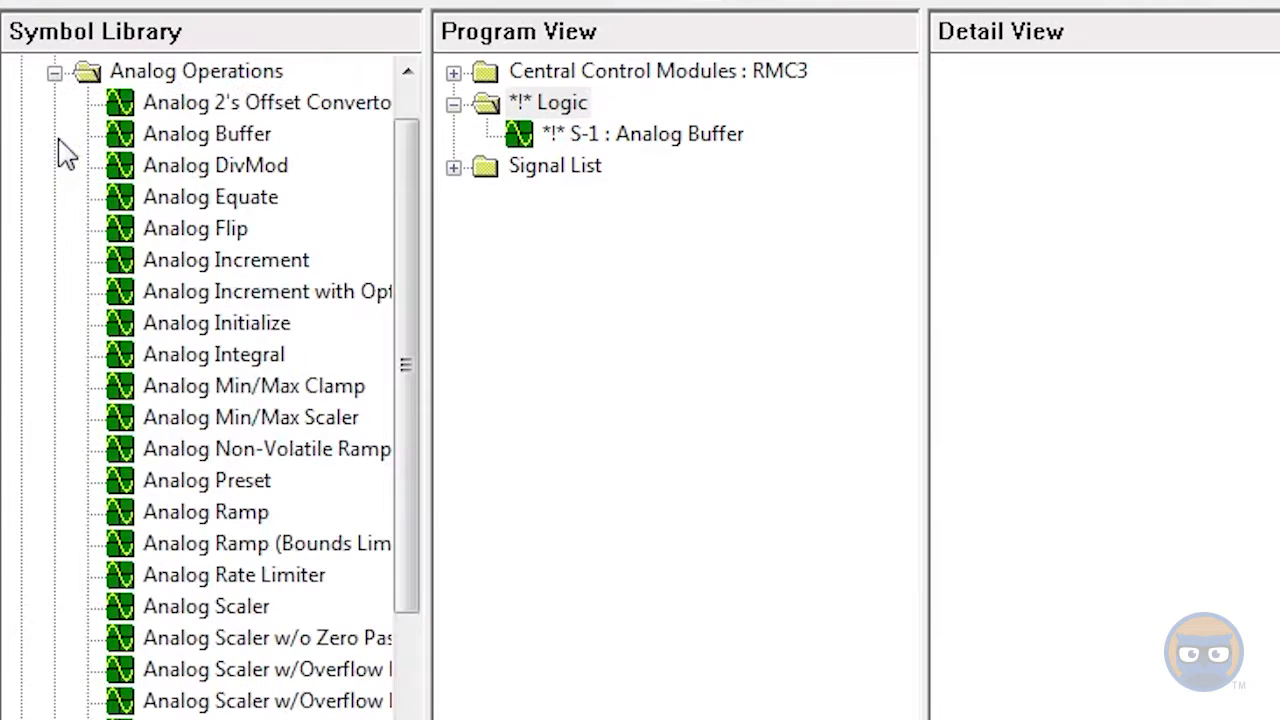
pyautogui.click(207, 134)
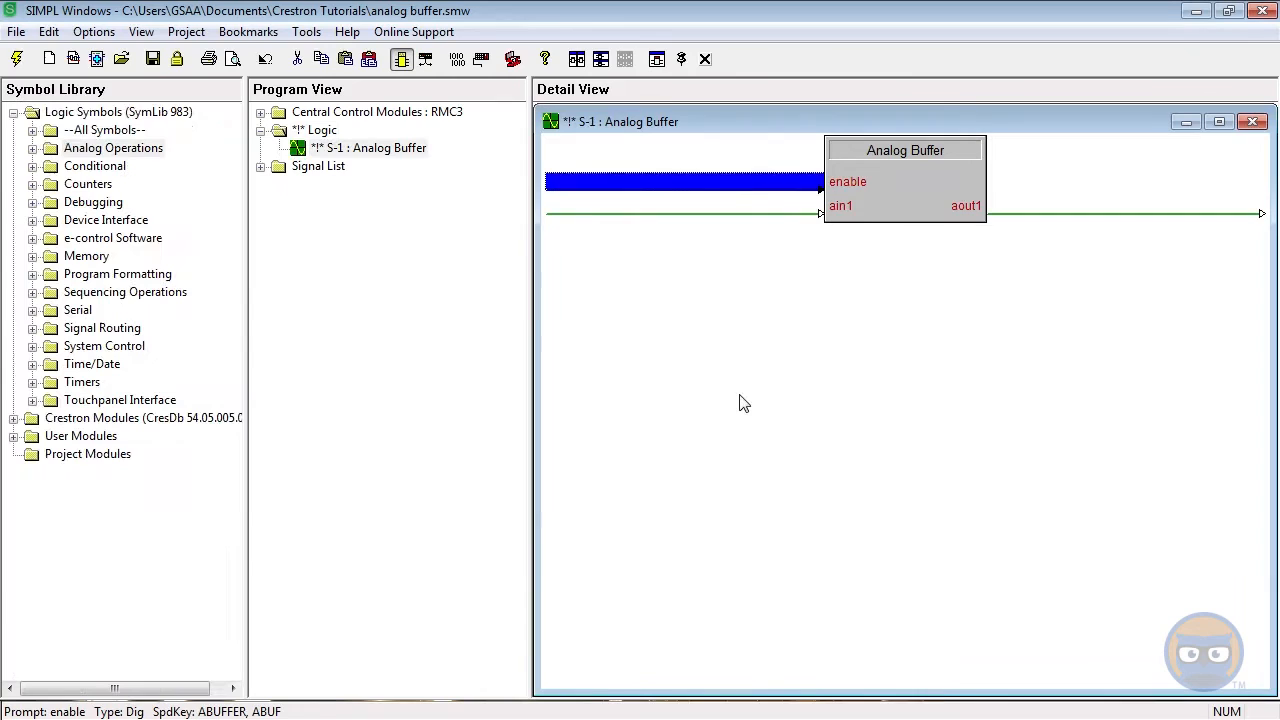
pyautogui.moveTo(808, 185)
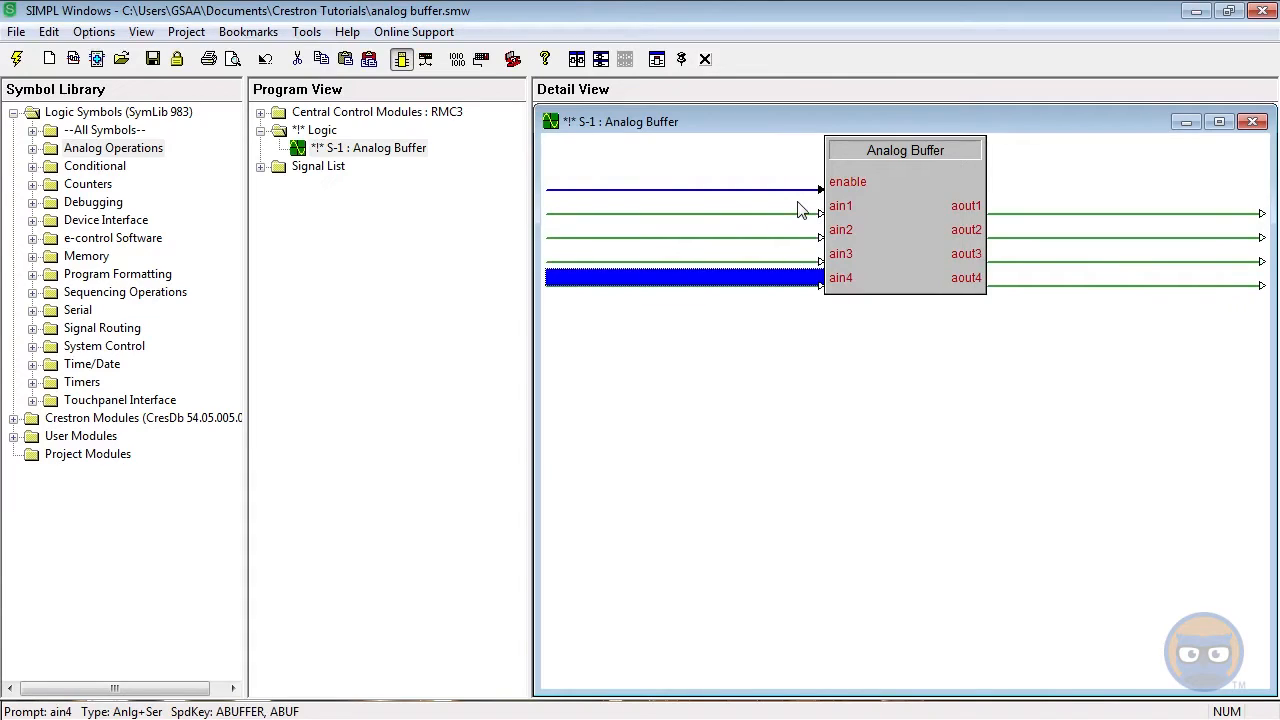
pyautogui.moveTo(997, 278)
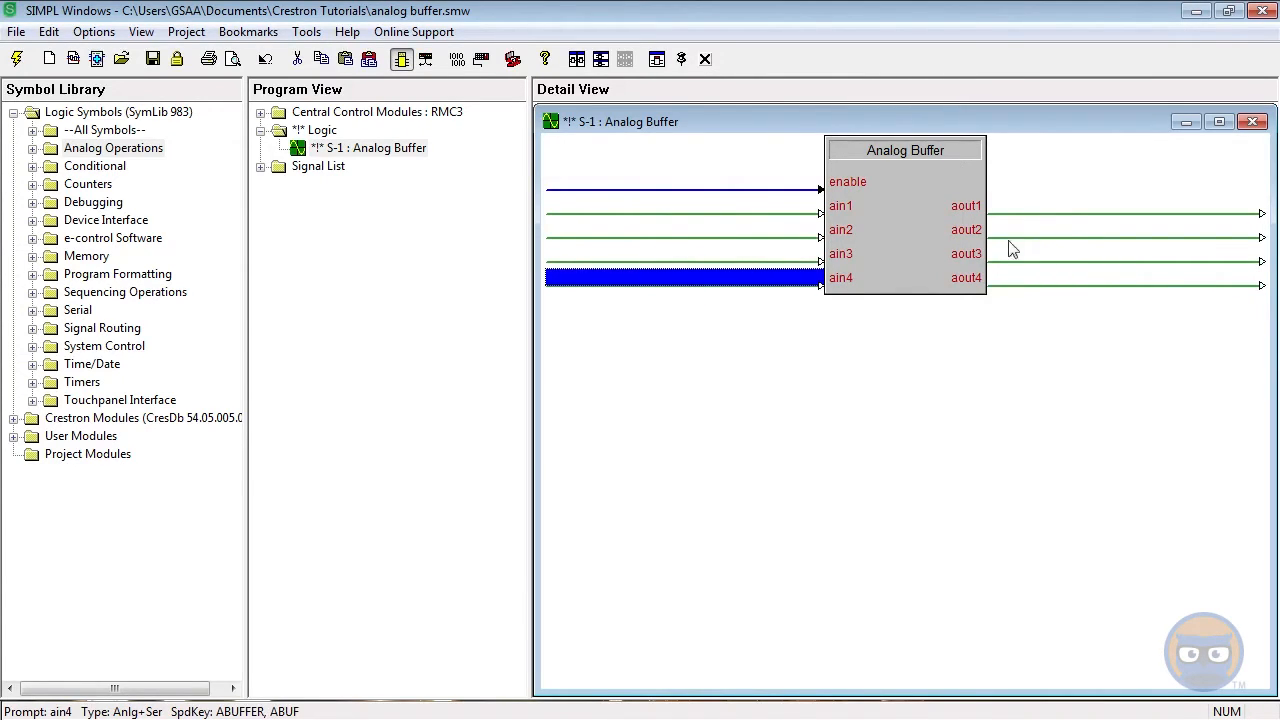
pyautogui.moveTo(765, 253)
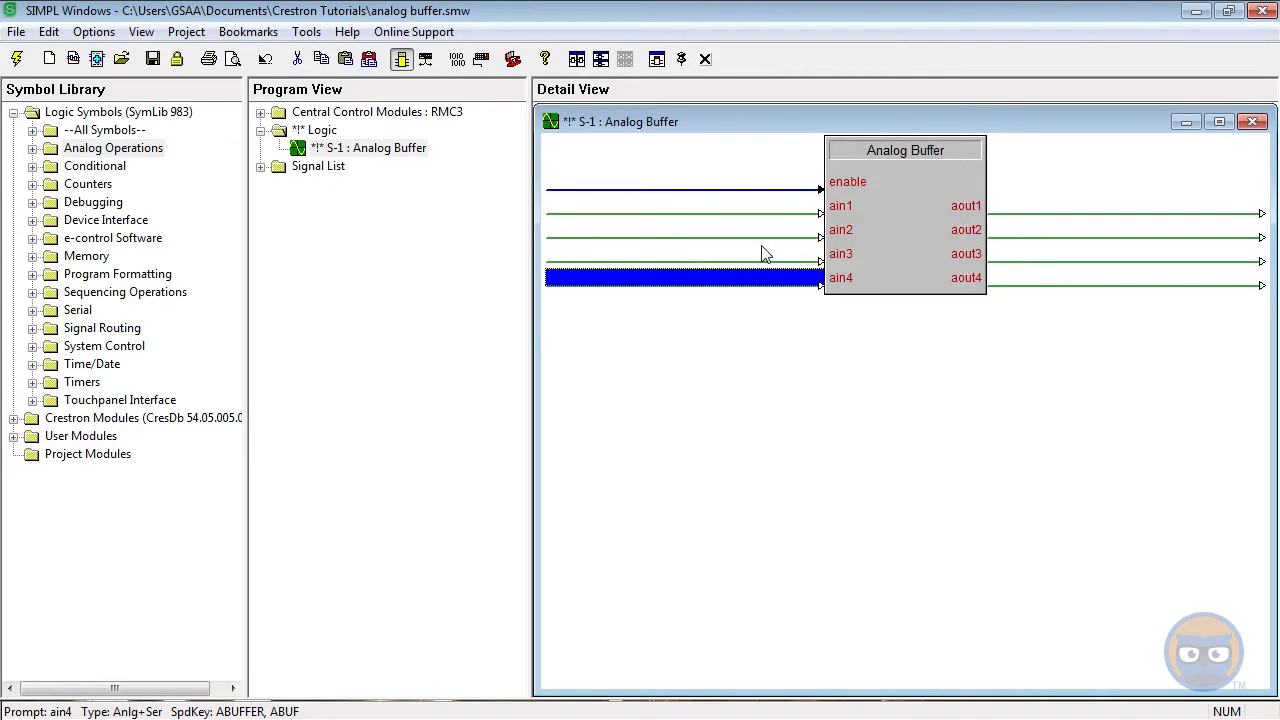
pyautogui.moveTo(680, 260)
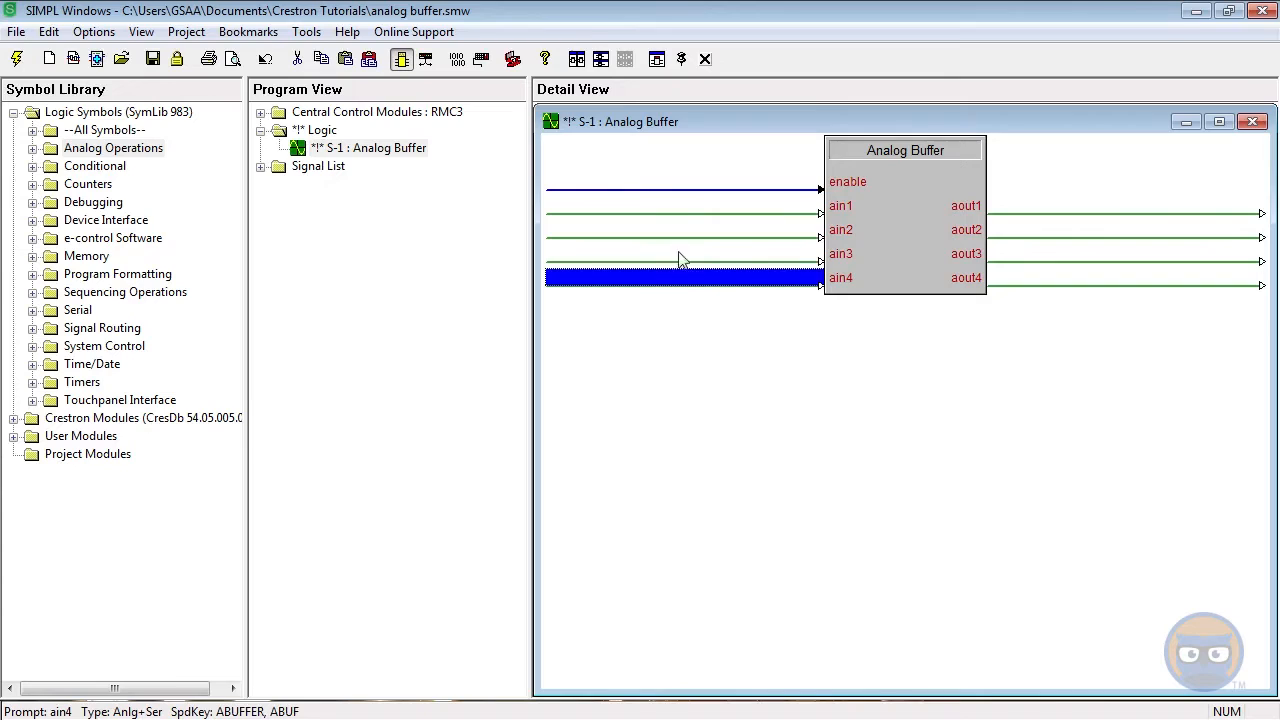
pyautogui.moveTo(753, 197)
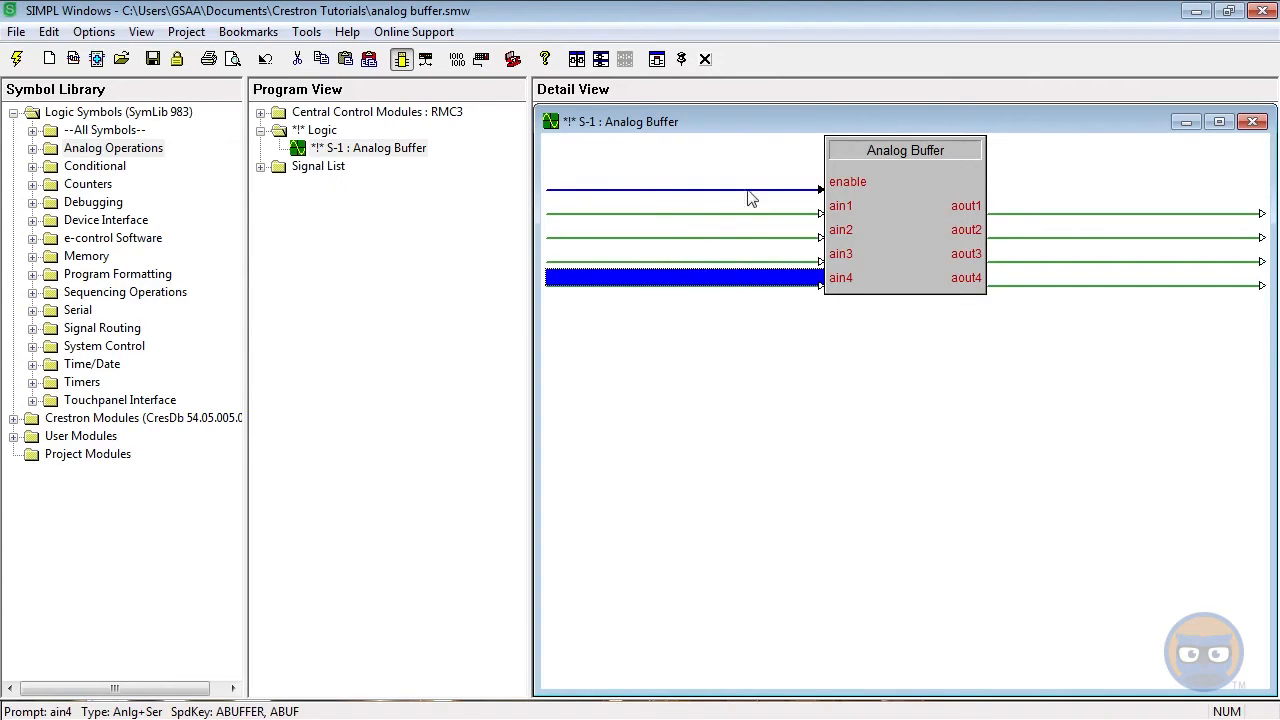
pyautogui.moveTo(1005, 258)
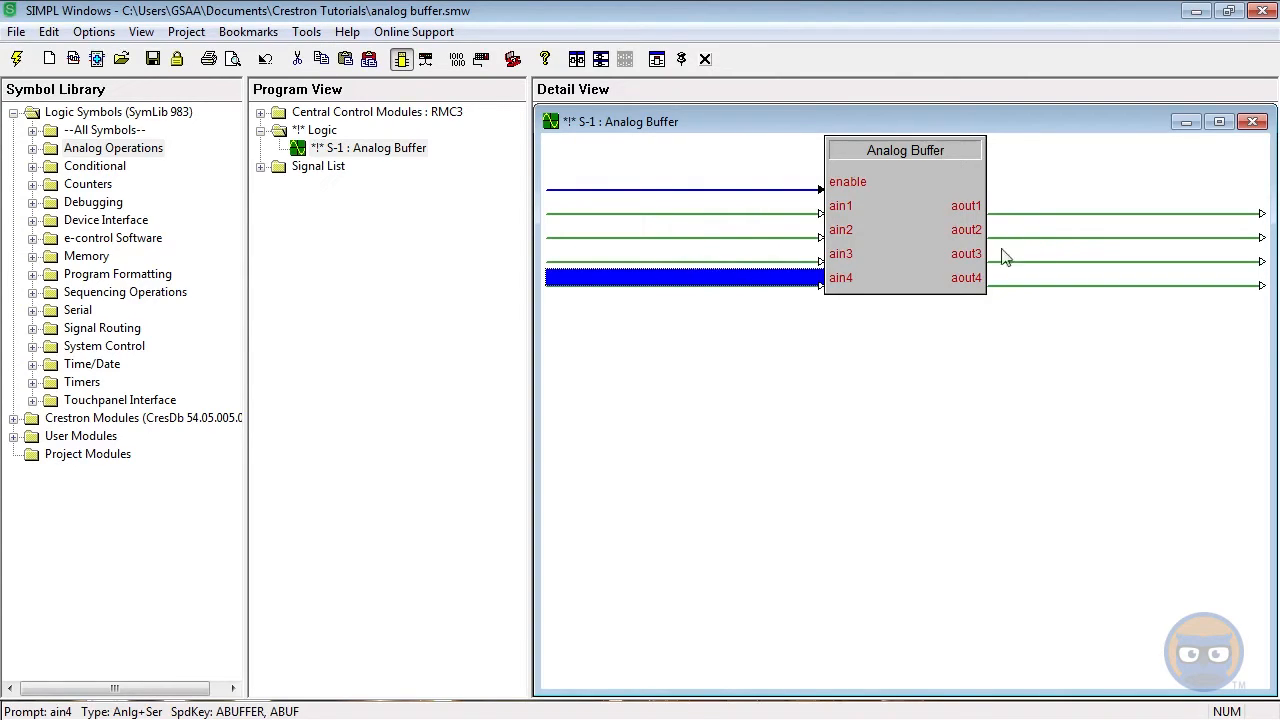
# Step: Grow the Analog Buffer to ain1–ain4 with matching aout1–aout4 and inspect its signals
pyautogui.click(685, 183)
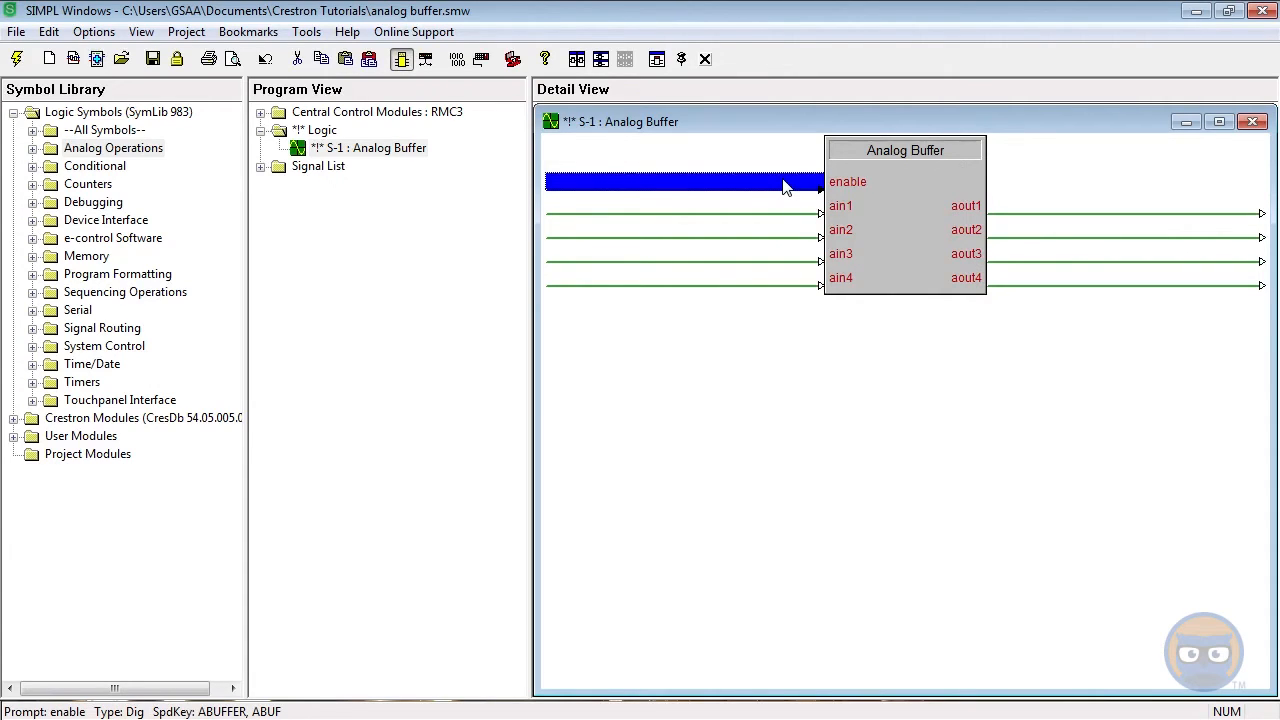
pyautogui.click(685, 229)
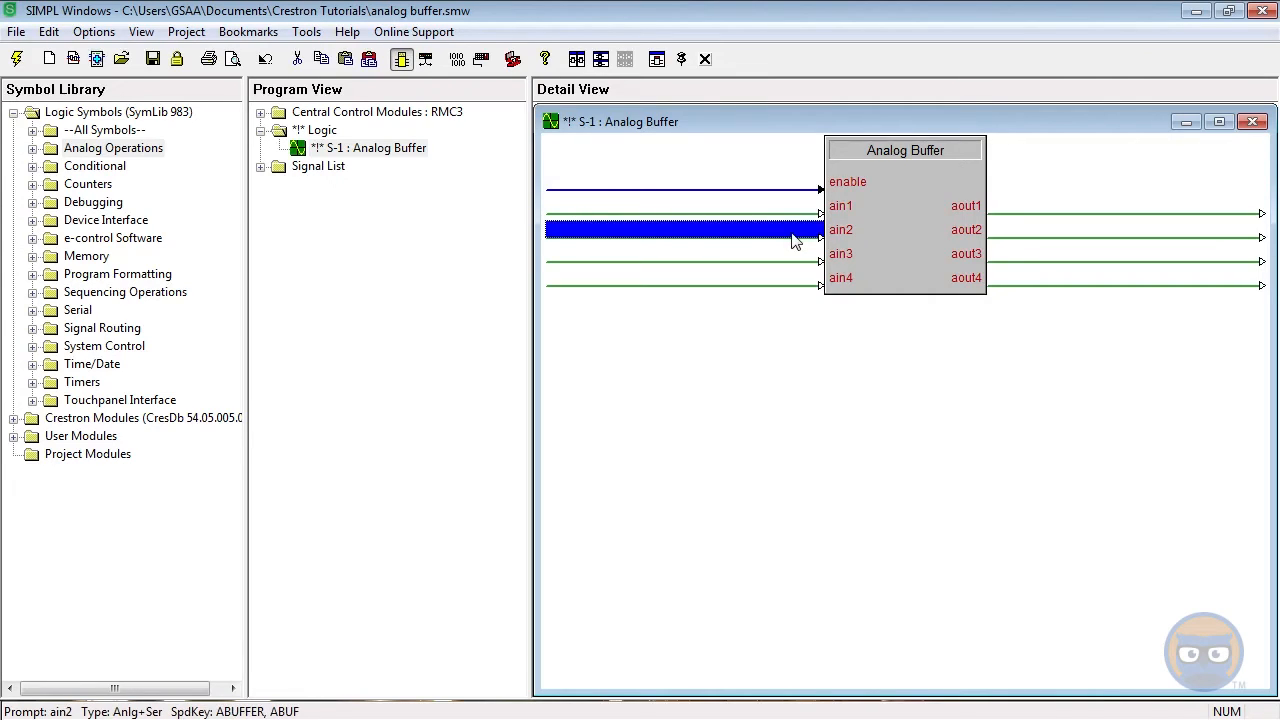
pyautogui.click(1100, 229)
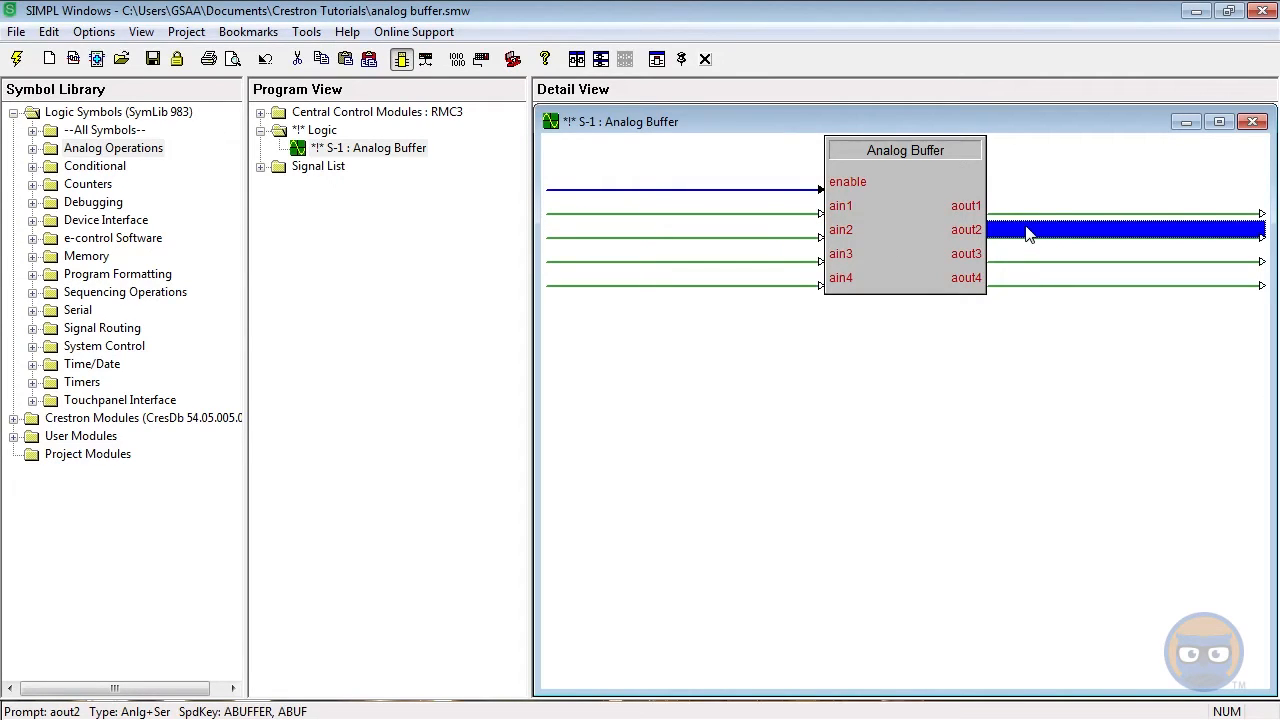
pyautogui.click(685, 182)
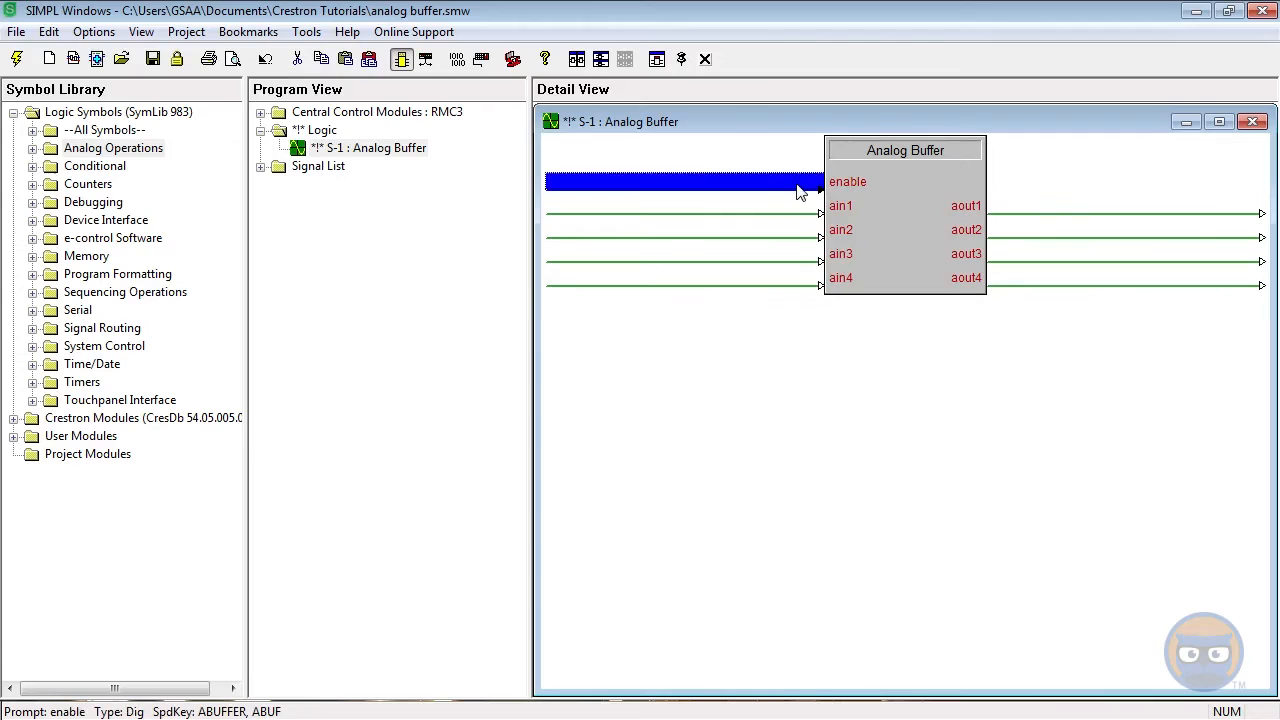
pyautogui.moveTo(755, 252)
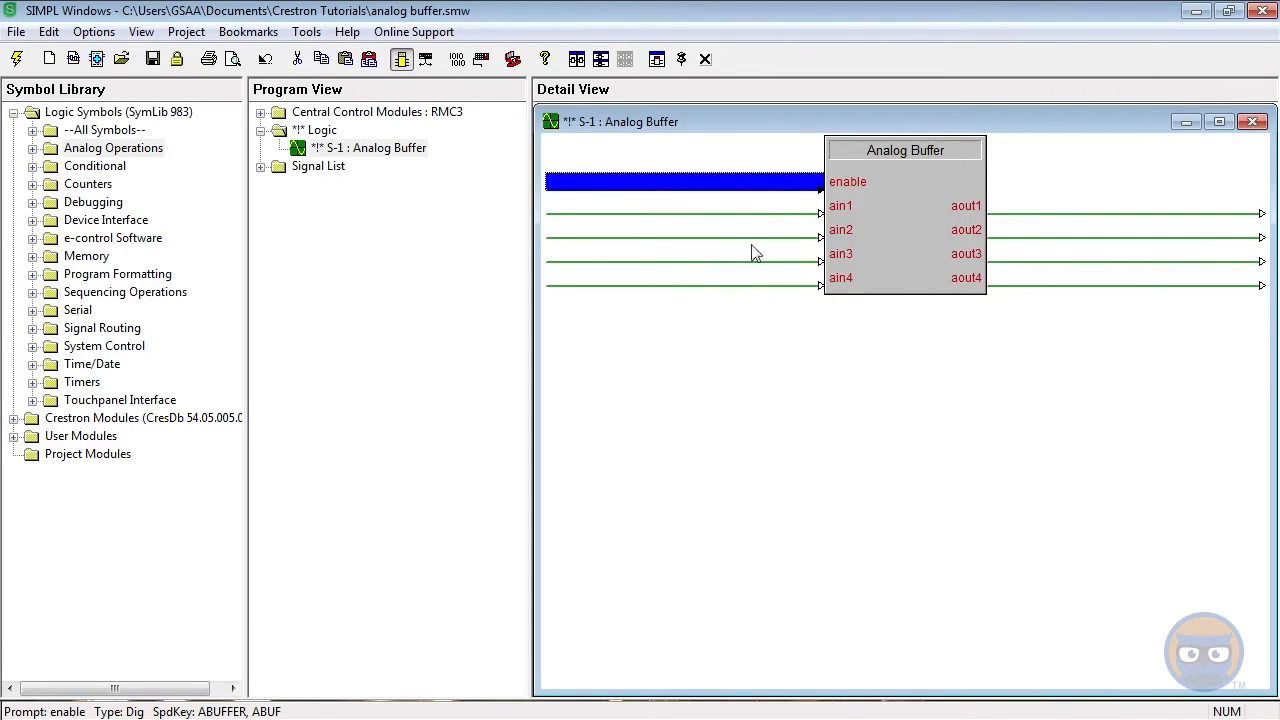
pyautogui.moveTo(1044, 240)
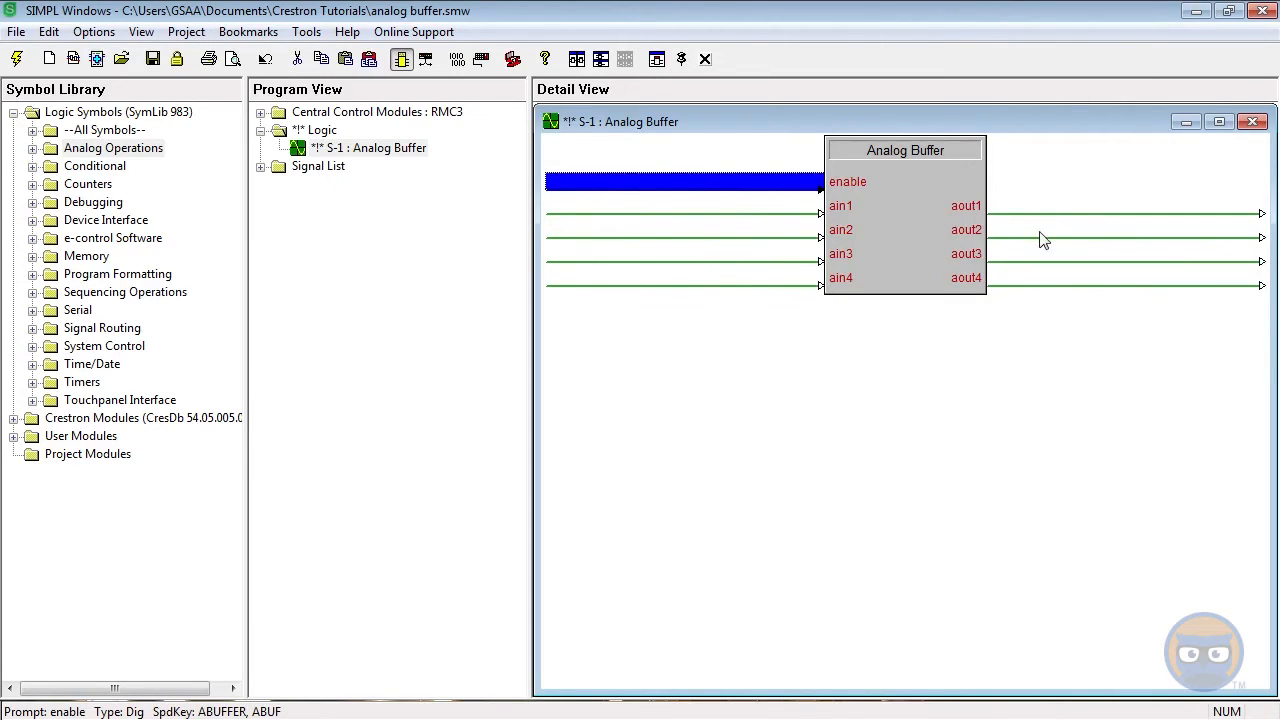
pyautogui.moveTo(1050, 240)
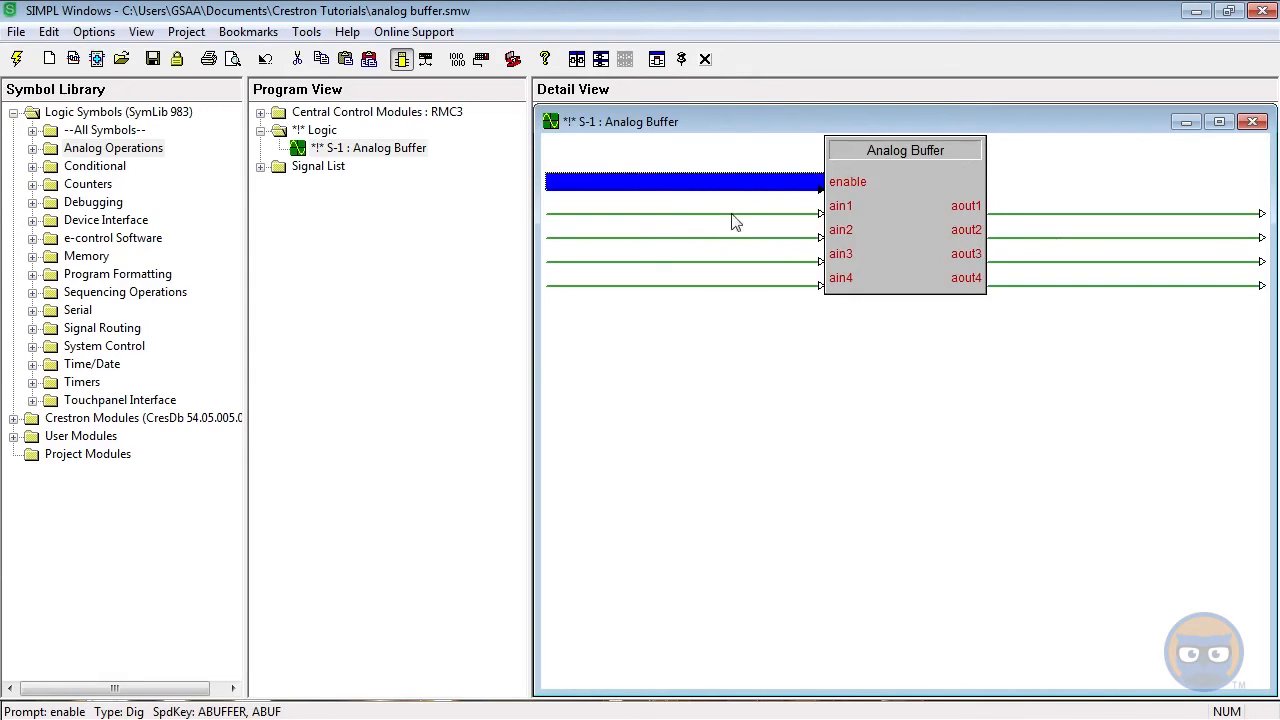
pyautogui.moveTo(720, 185)
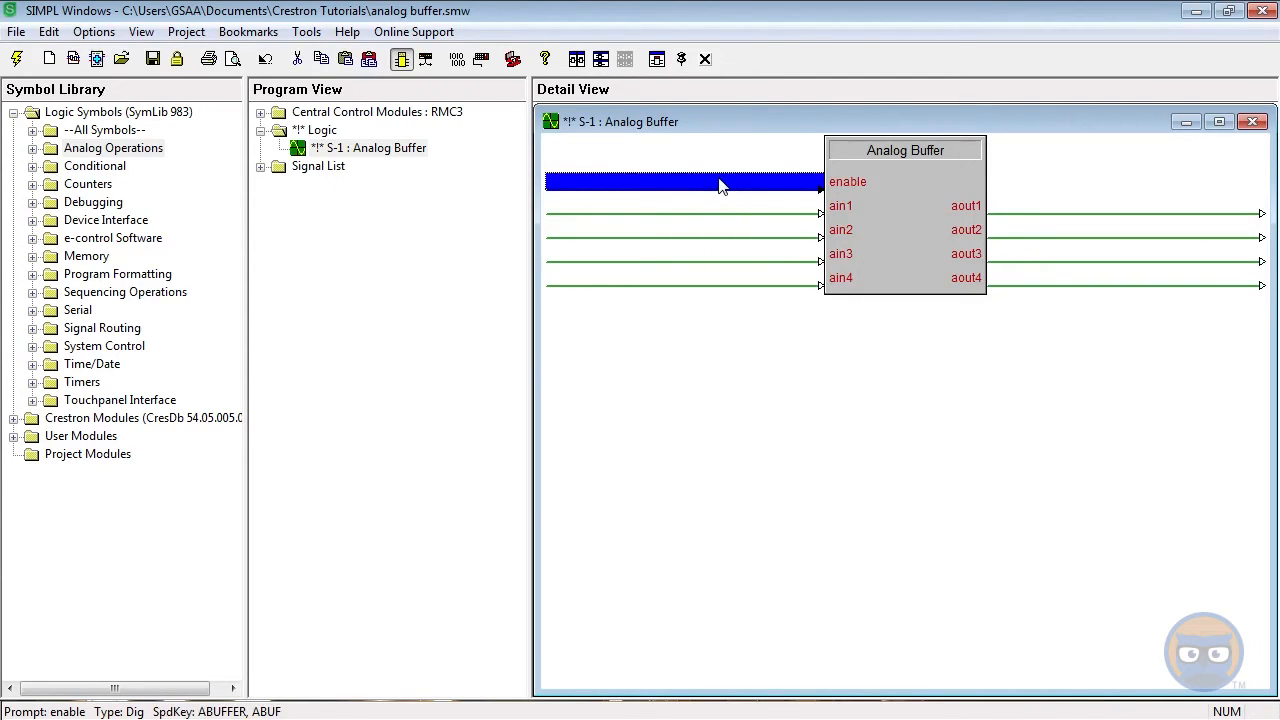
pyautogui.moveTo(917, 238)
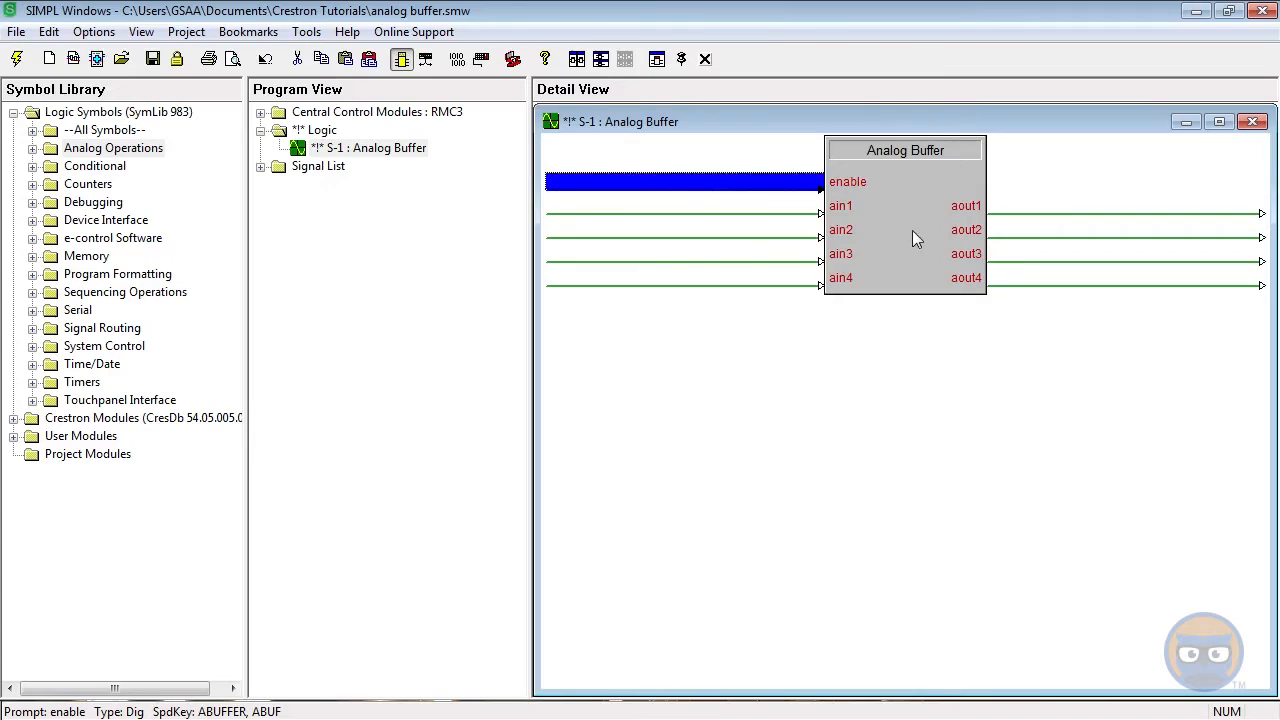
pyautogui.moveTo(743, 197)
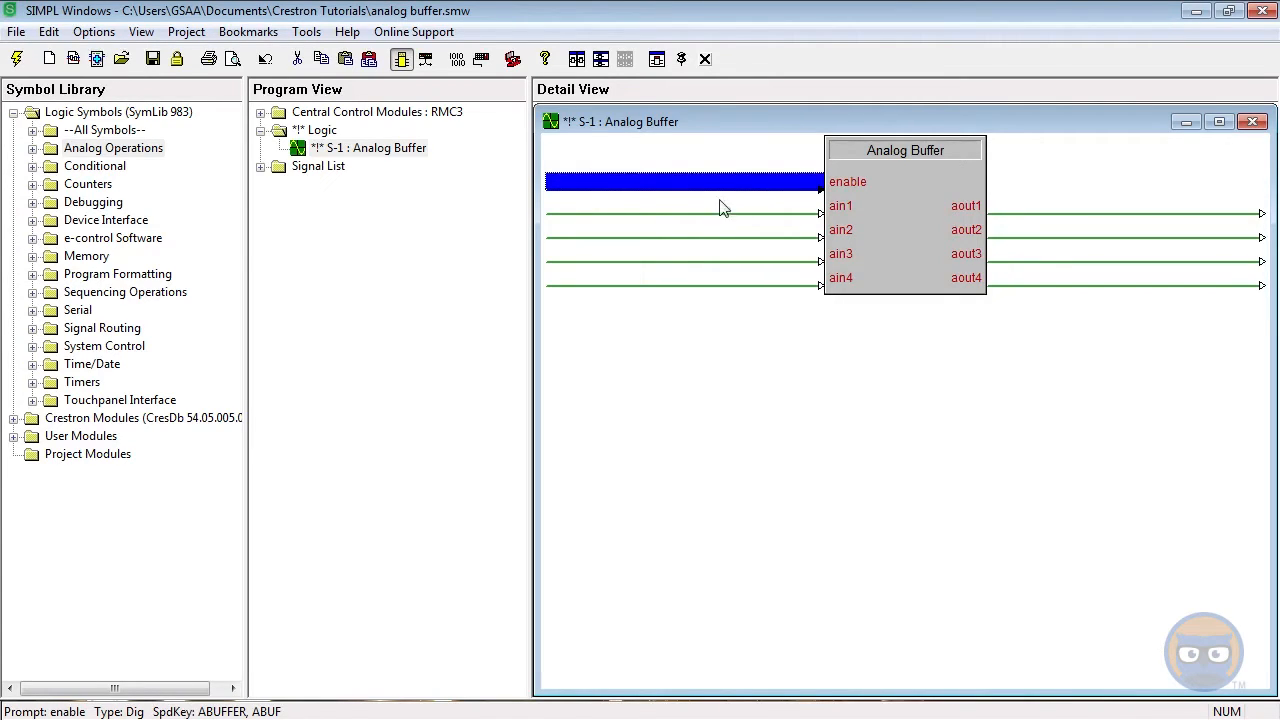
pyautogui.moveTo(714, 238)
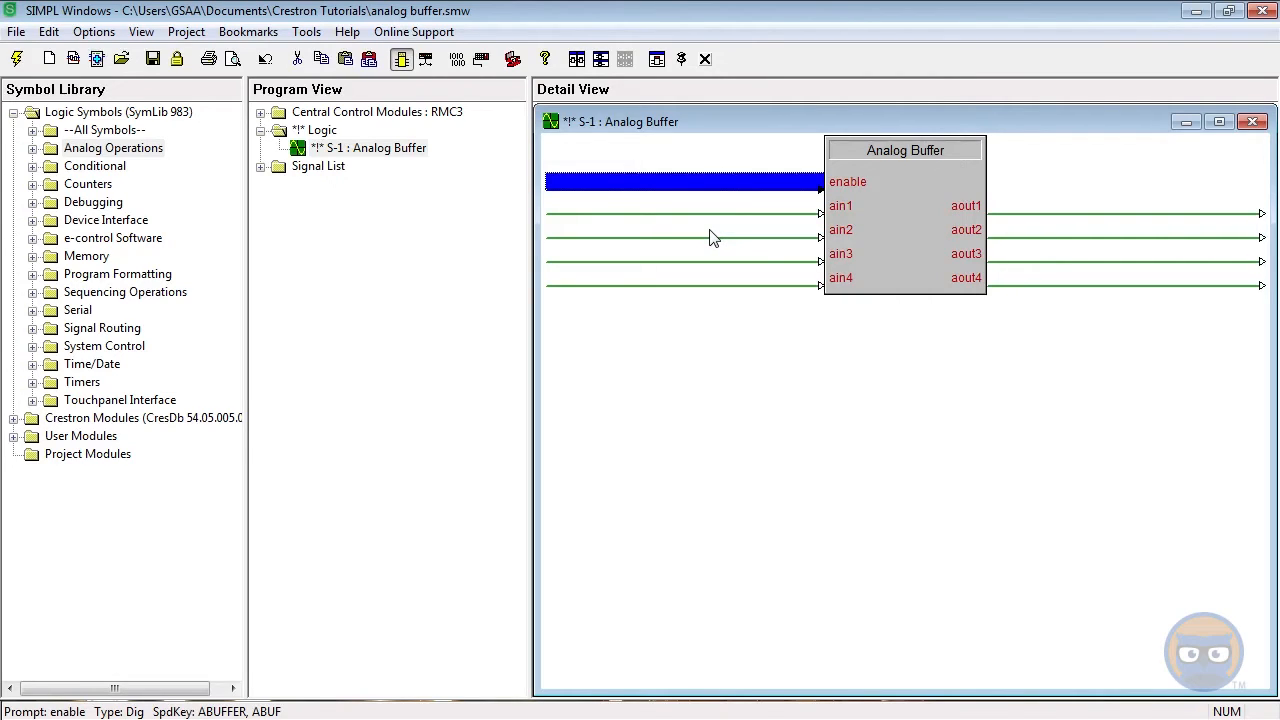
pyautogui.moveTo(730, 192)
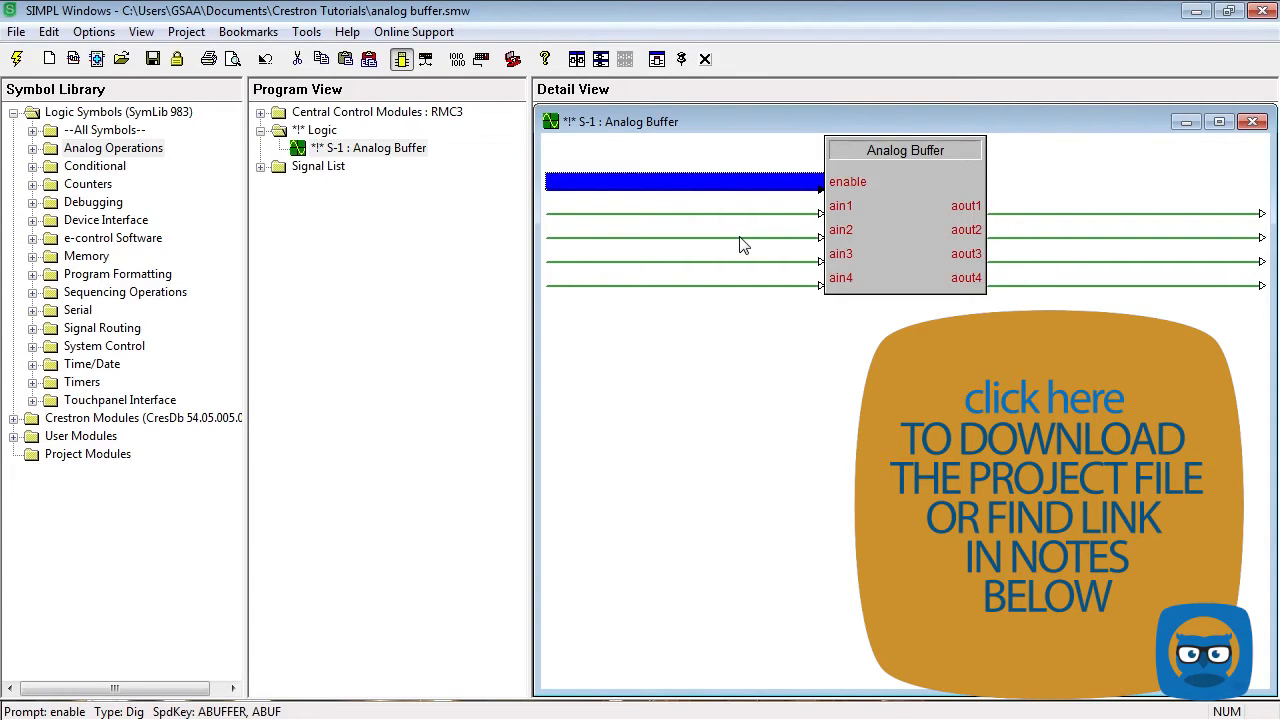
# Step: Assign abuf_enable to XPanel press1 and the Toggle clock, abuf_enable_tog to Toggle out, fb1 and Buffer enable
pyautogui.click(322, 130)
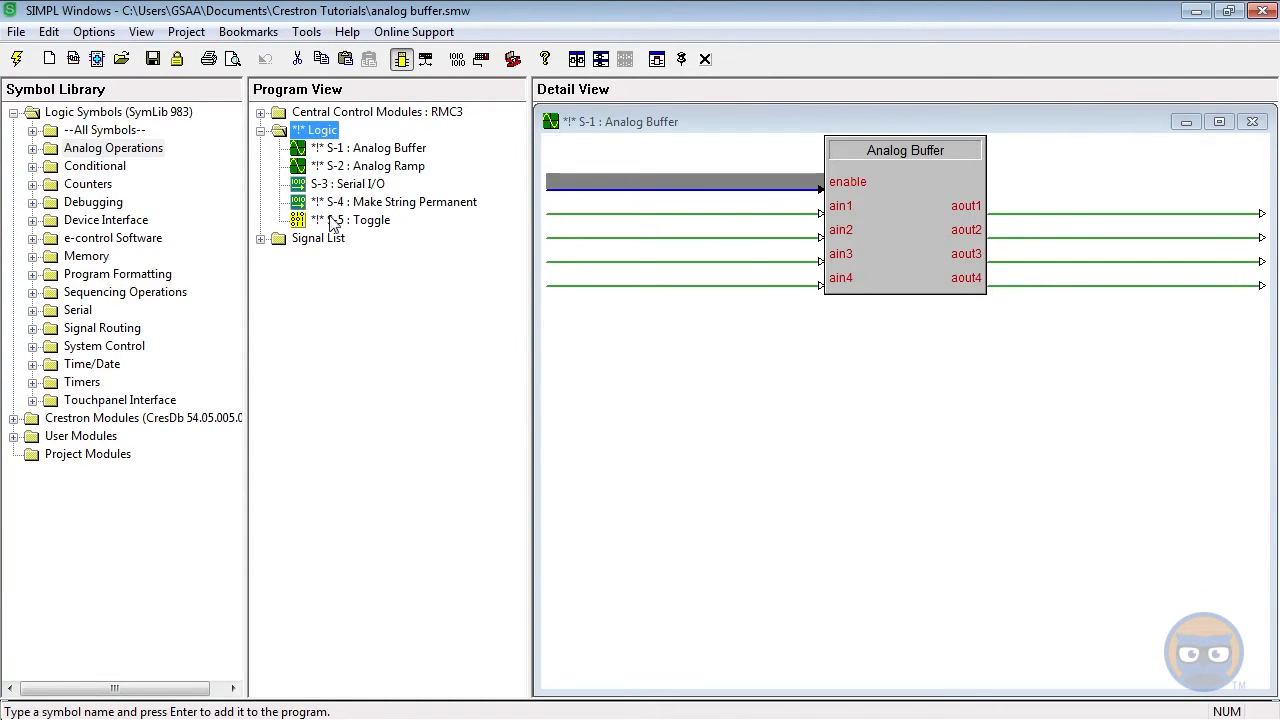
pyautogui.doubleClick(357, 219)
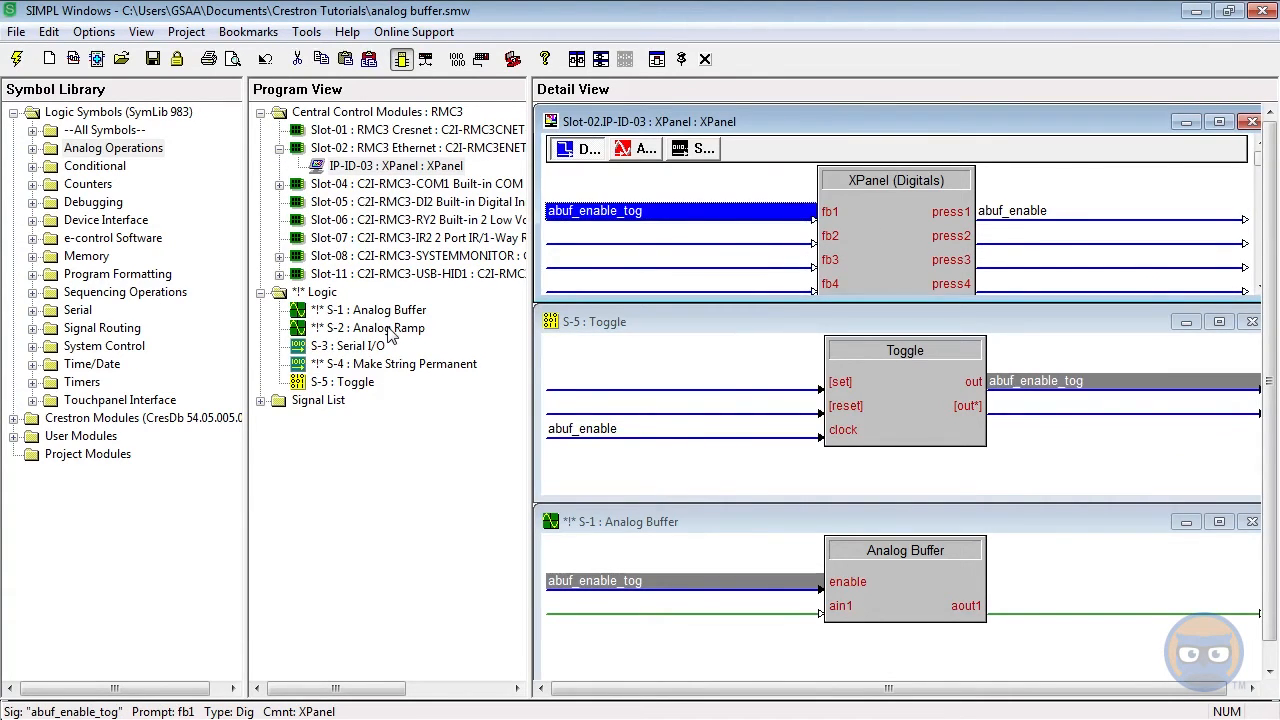
# Step: Feed ramp_up/ramp_down into the Analog Ramp, set Serial I/O strings Over, Worked, Logic, and route ramp_out and sio_1_out to ain1/ain2
pyautogui.click(370, 328)
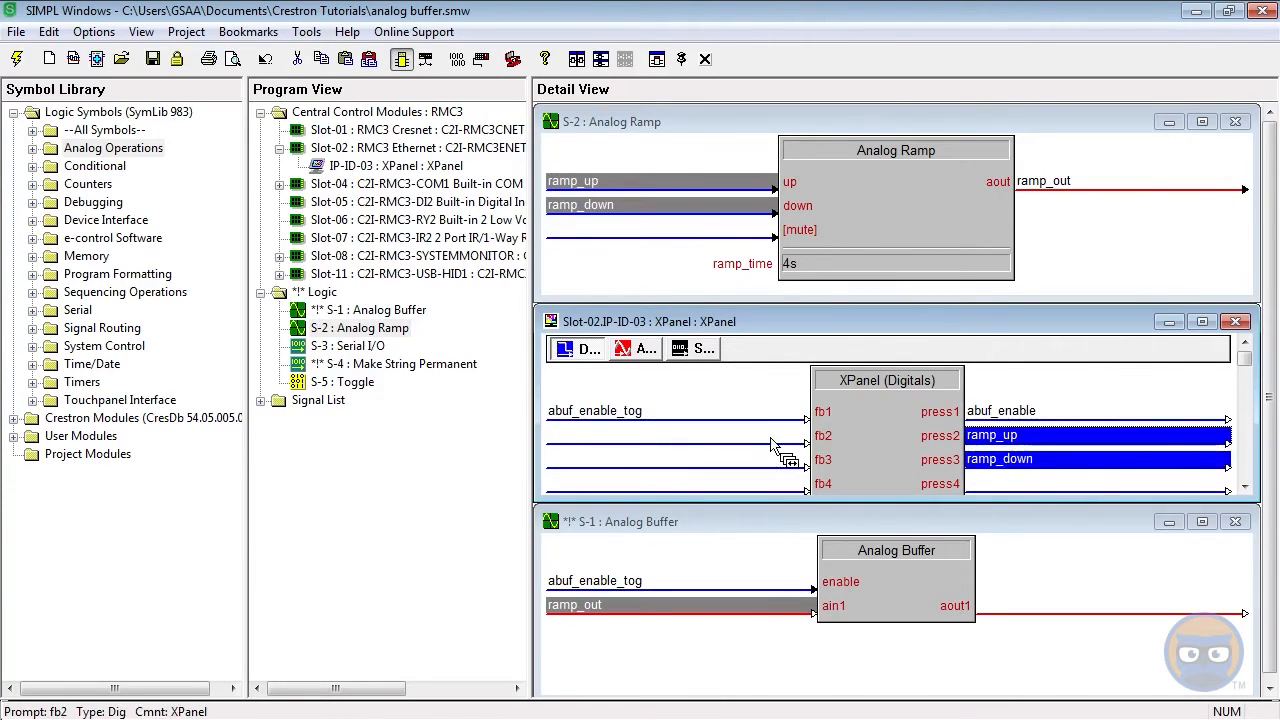
pyautogui.click(637, 349)
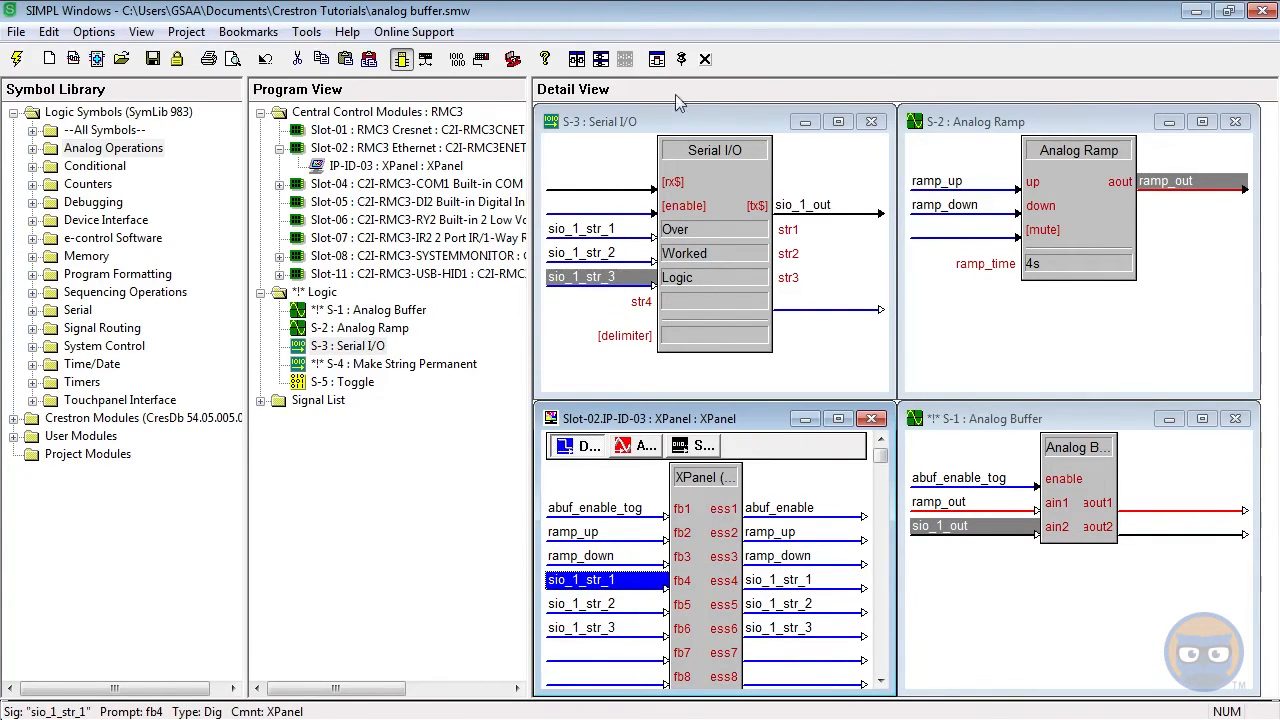
# Step: Add Serial I/O S-4 with Everything, Is, Awesome made permanent at 20d and name outputs ramp_out_buf, sio_1_out_buf, sio_2_out_buf
pyautogui.click(393, 363)
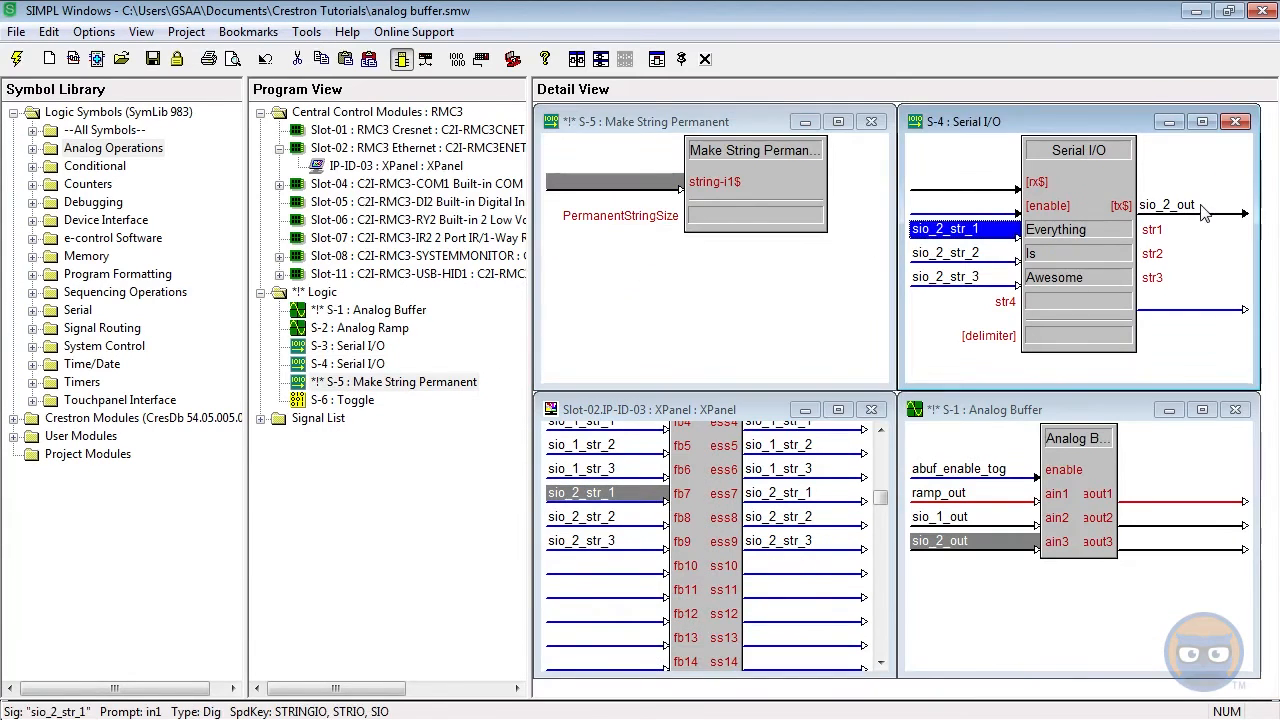
pyautogui.write('20d')
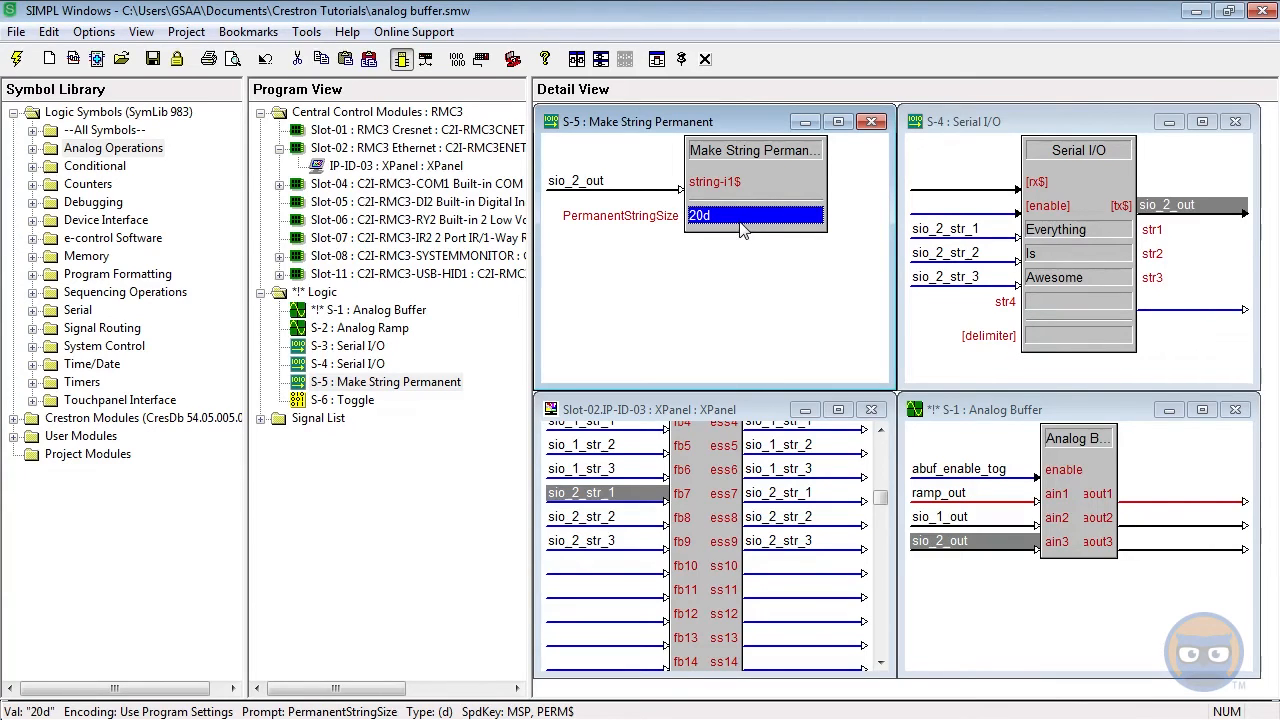
pyautogui.moveTo(770, 260)
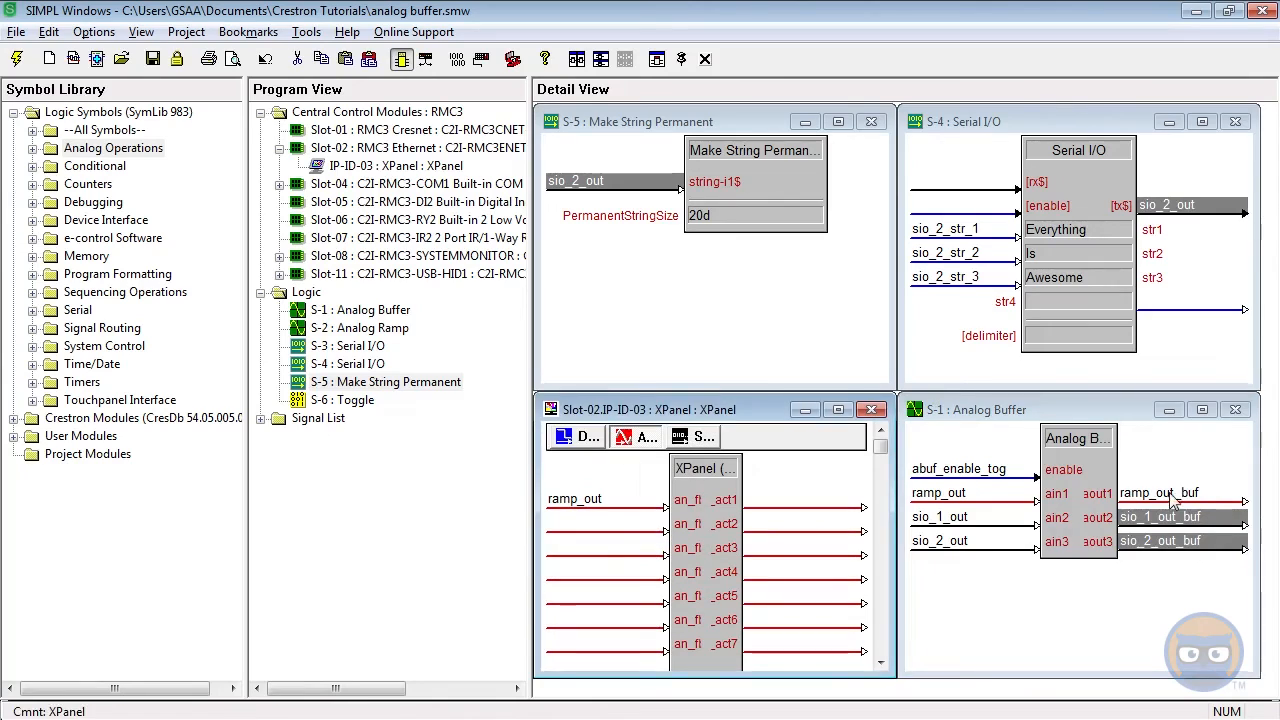
pyautogui.click(587, 522)
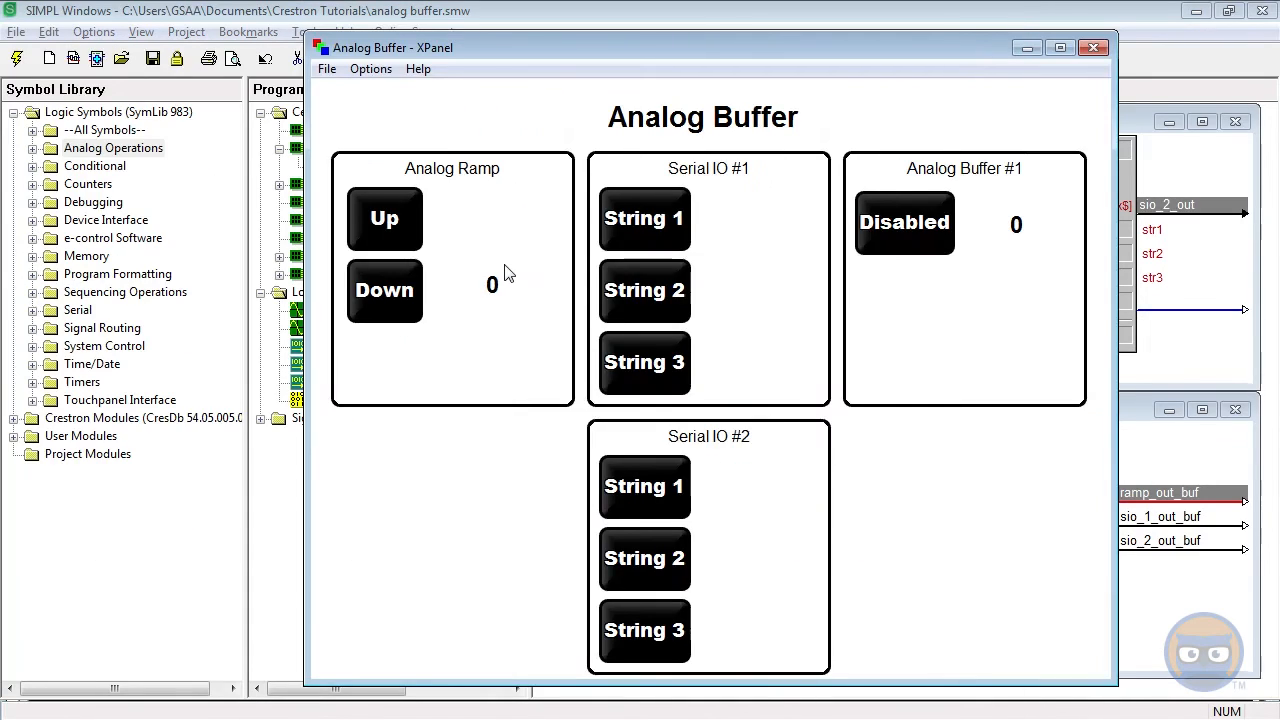
pyautogui.moveTo(731, 250)
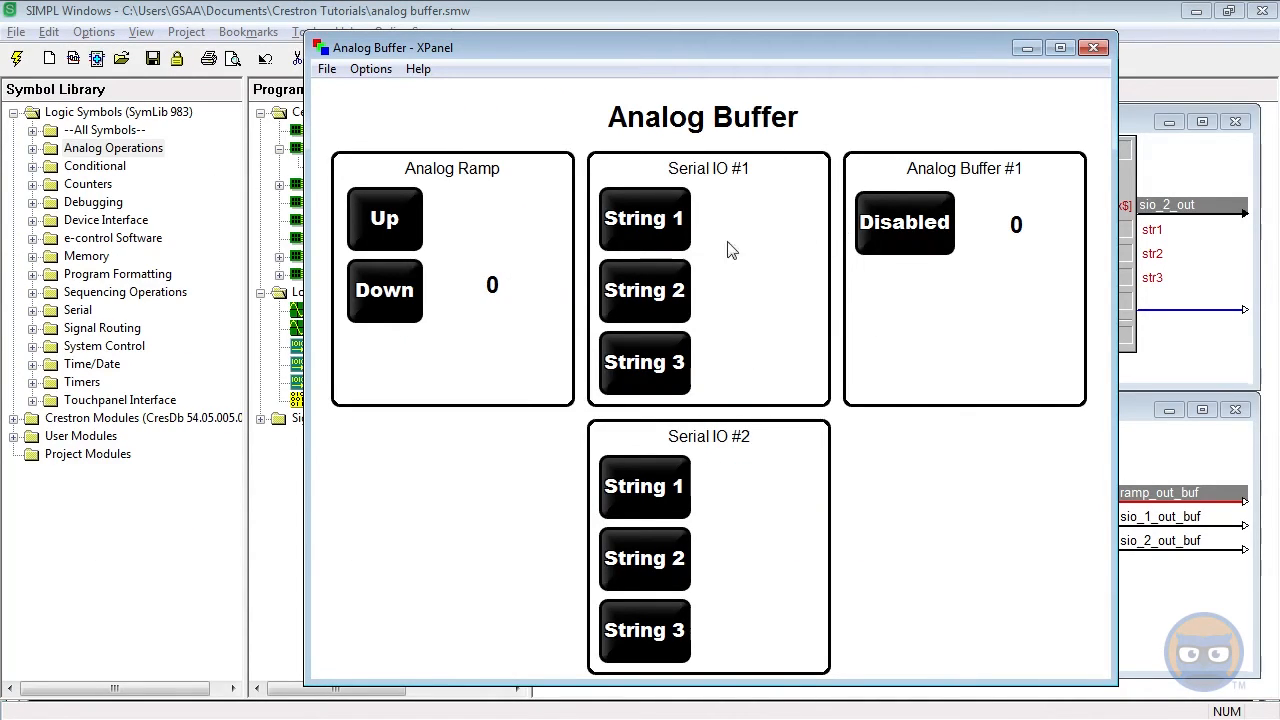
# Step: With the buffer disabled, show Logic from Serial IO #1 and Awesome from Serial IO #2 beside ramp value 11960
pyautogui.click(384, 218)
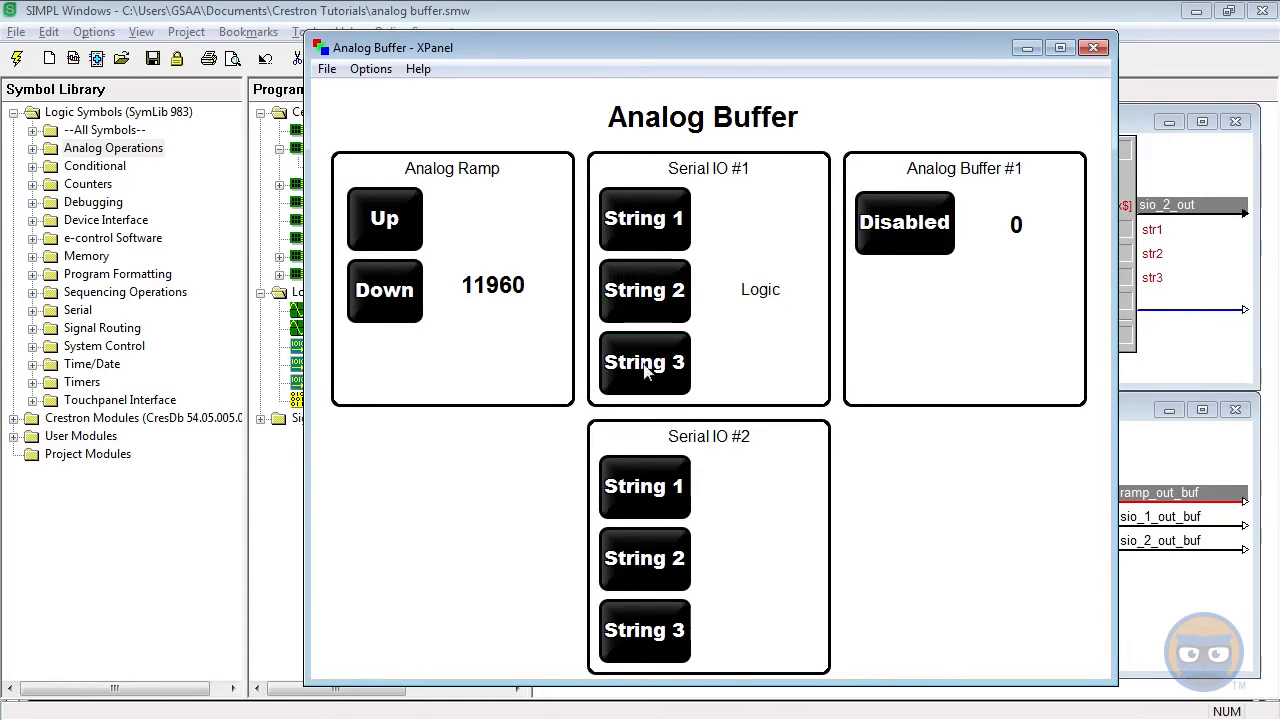
pyautogui.click(644, 558)
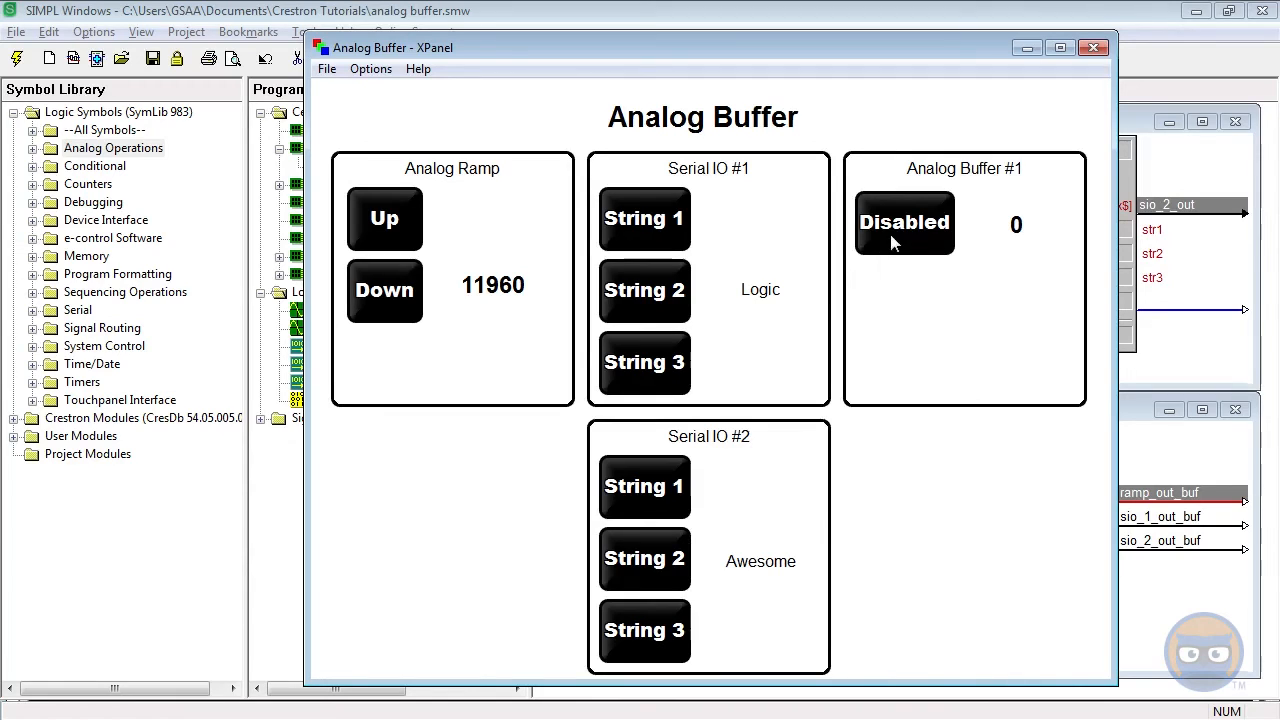
# Step: Switch Analog Buffer #1 from Disabled to Enabled so 11960 and Awesome pass through
pyautogui.click(904, 222)
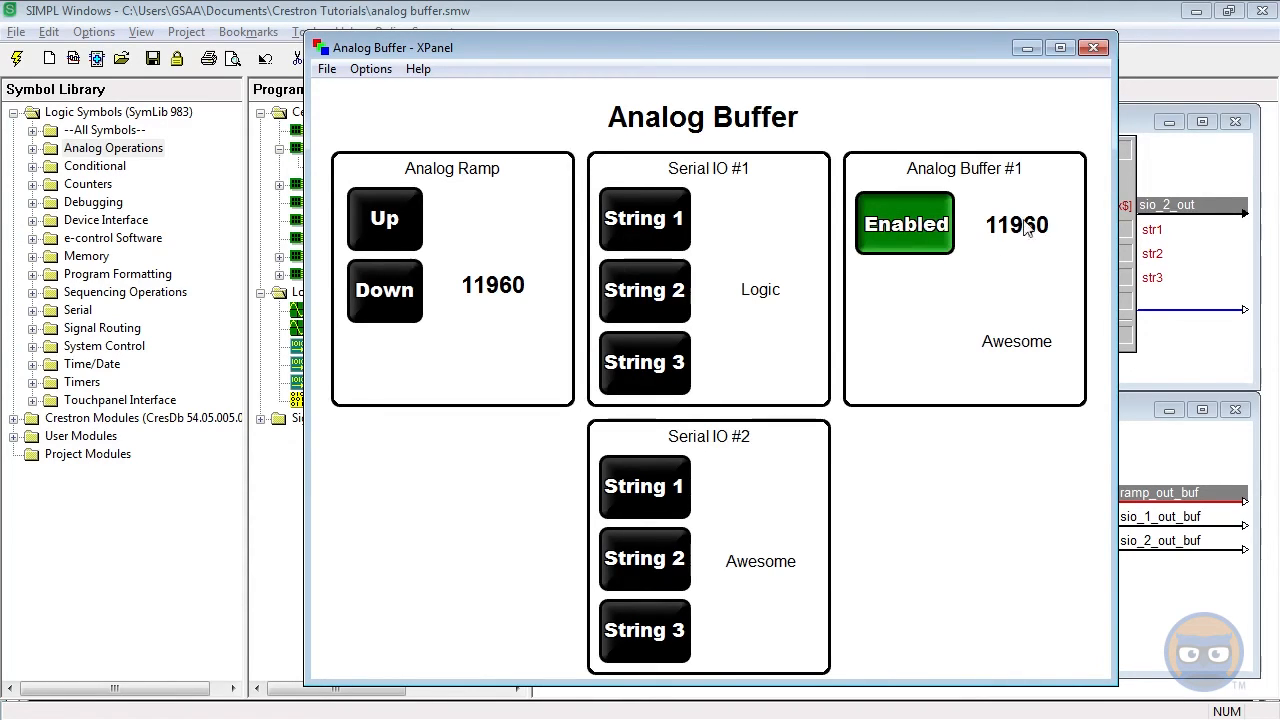
pyautogui.moveTo(518, 298)
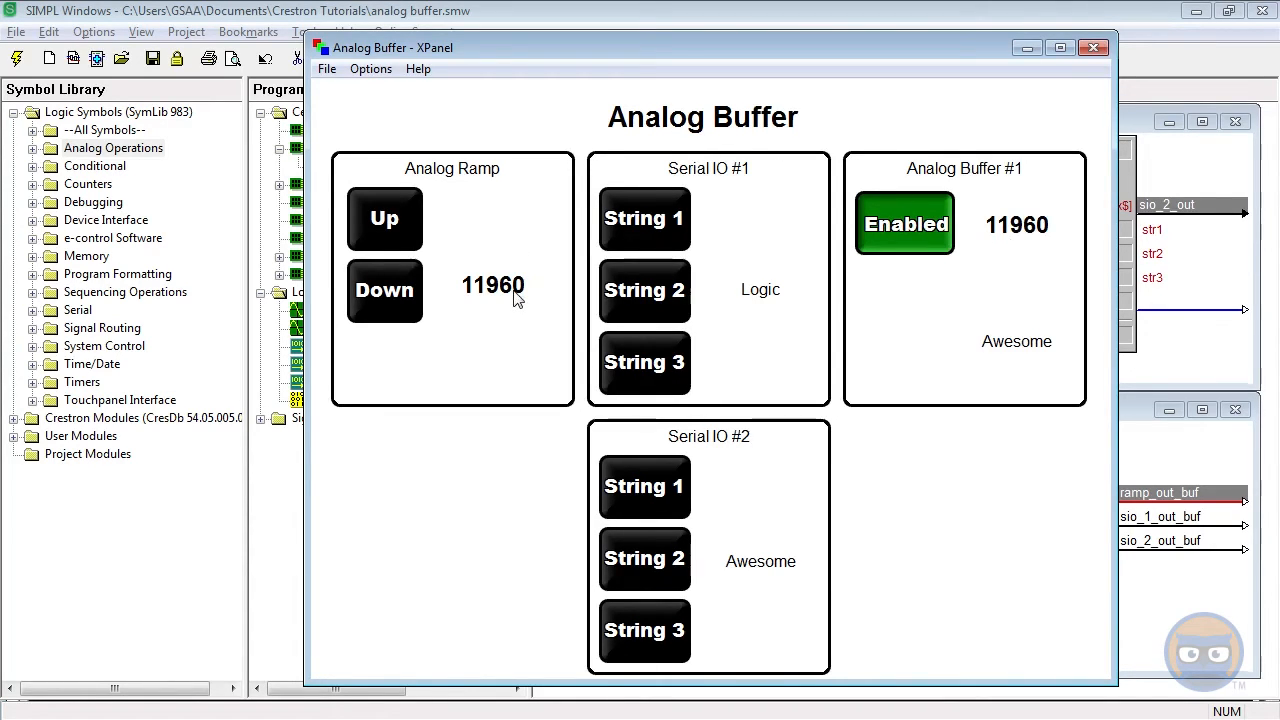
pyautogui.moveTo(995, 353)
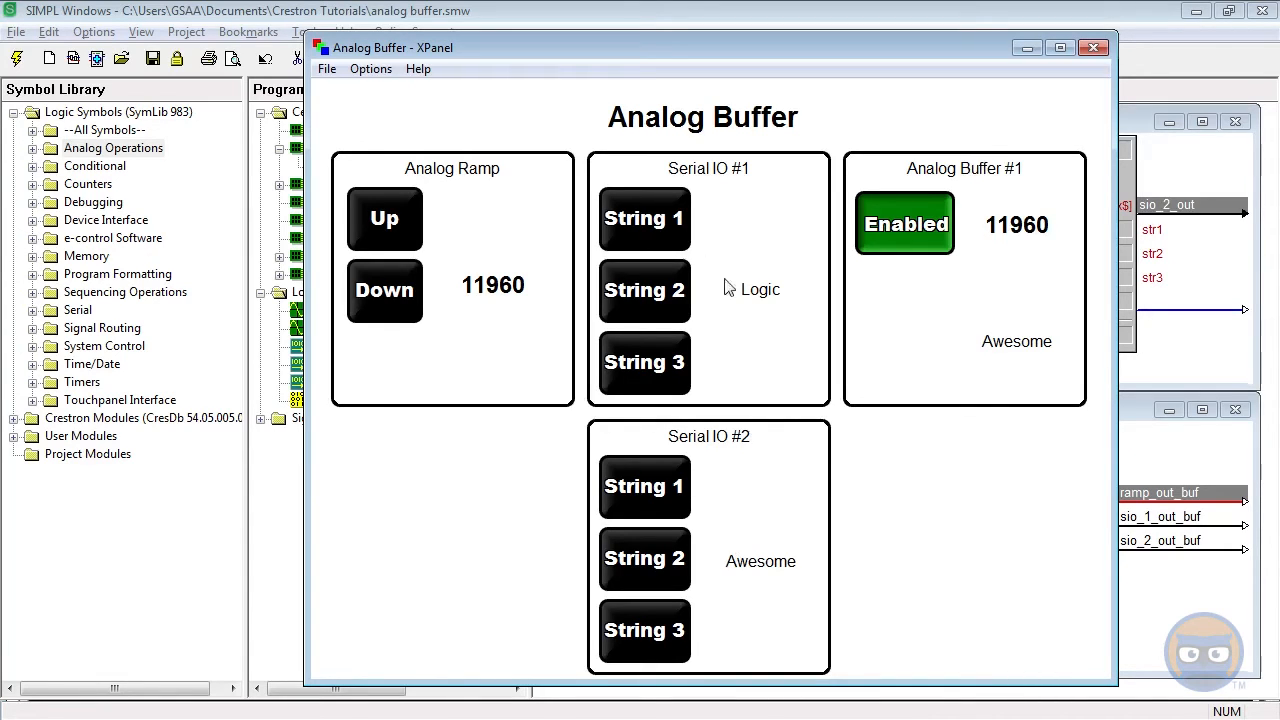
pyautogui.moveTo(770, 283)
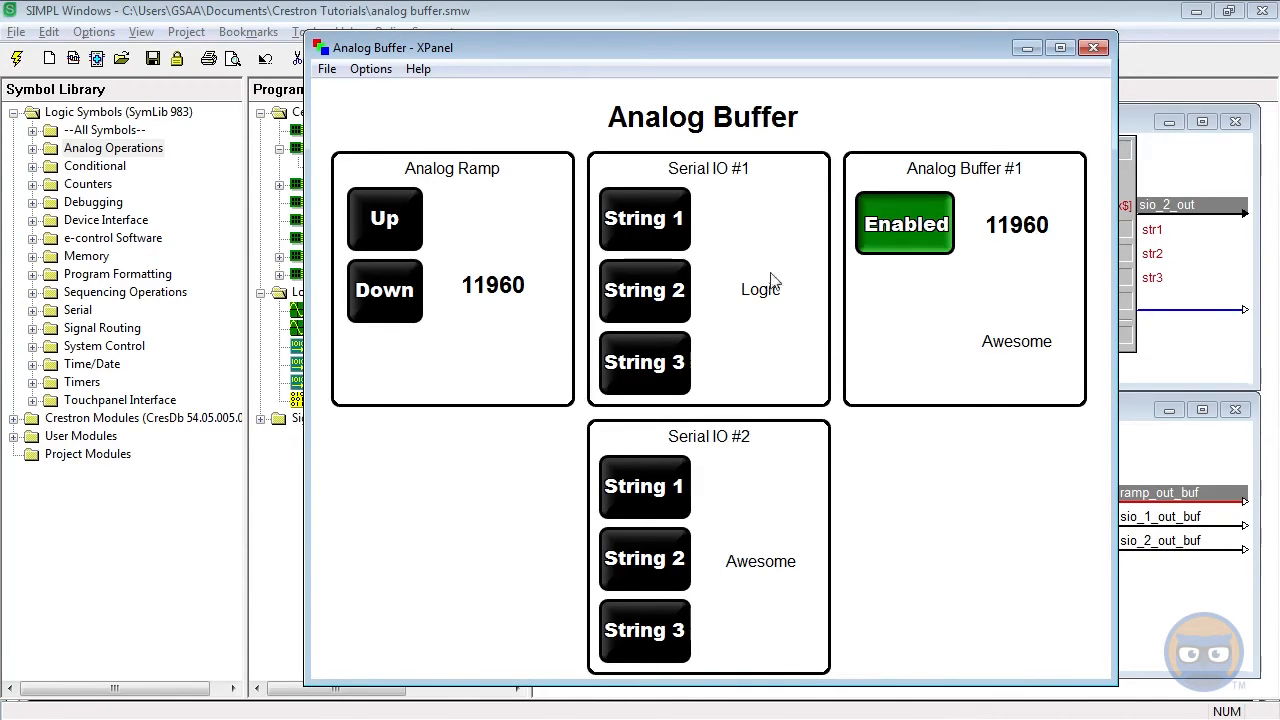
pyautogui.moveTo(745, 310)
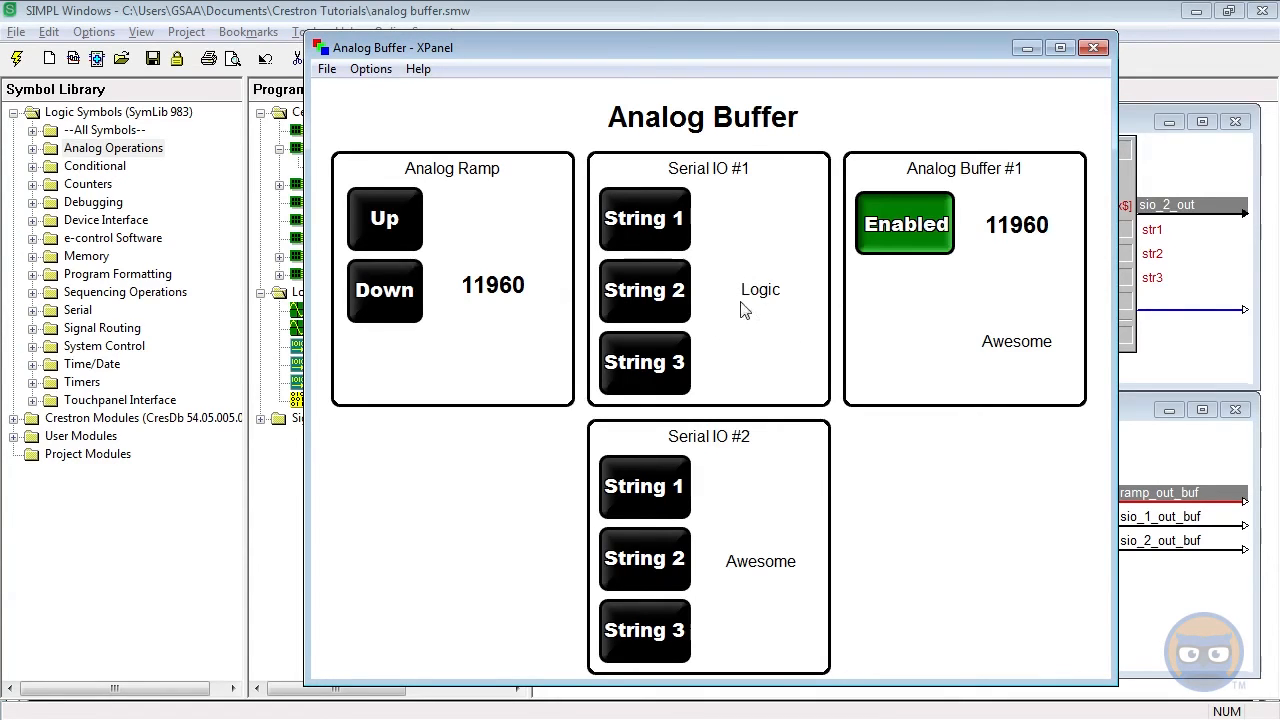
pyautogui.moveTo(787, 313)
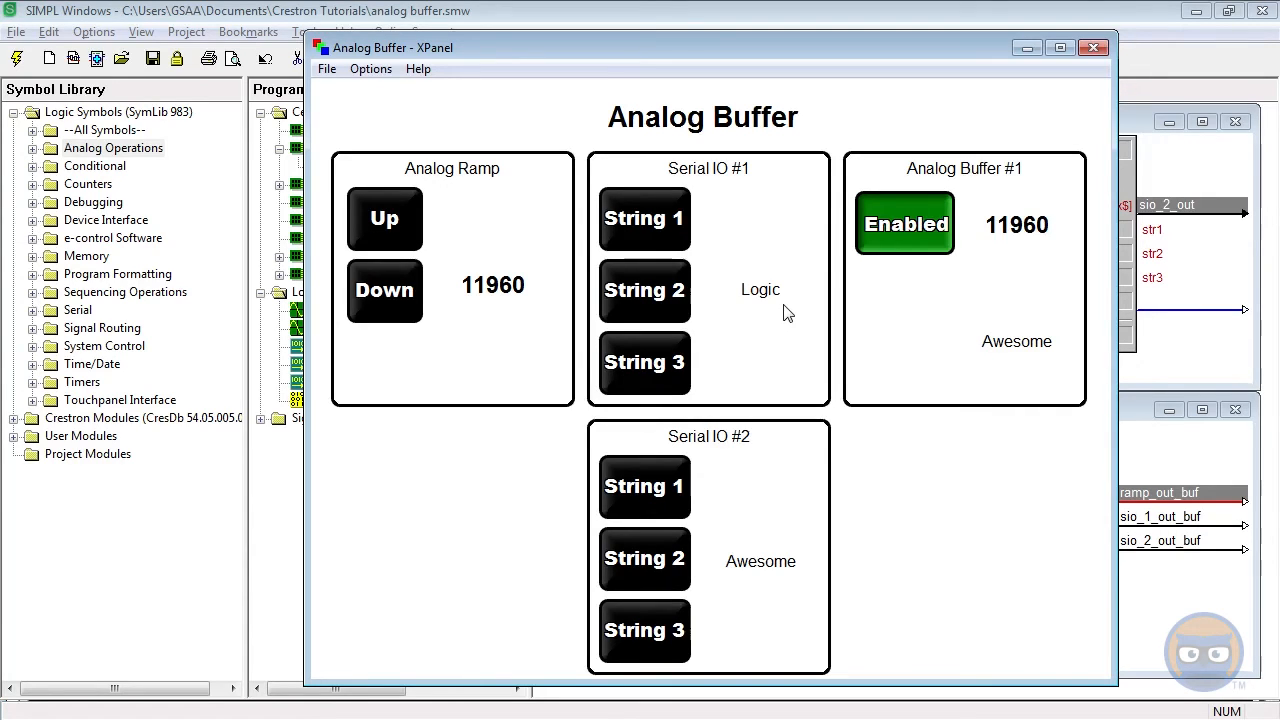
pyautogui.moveTo(505, 228)
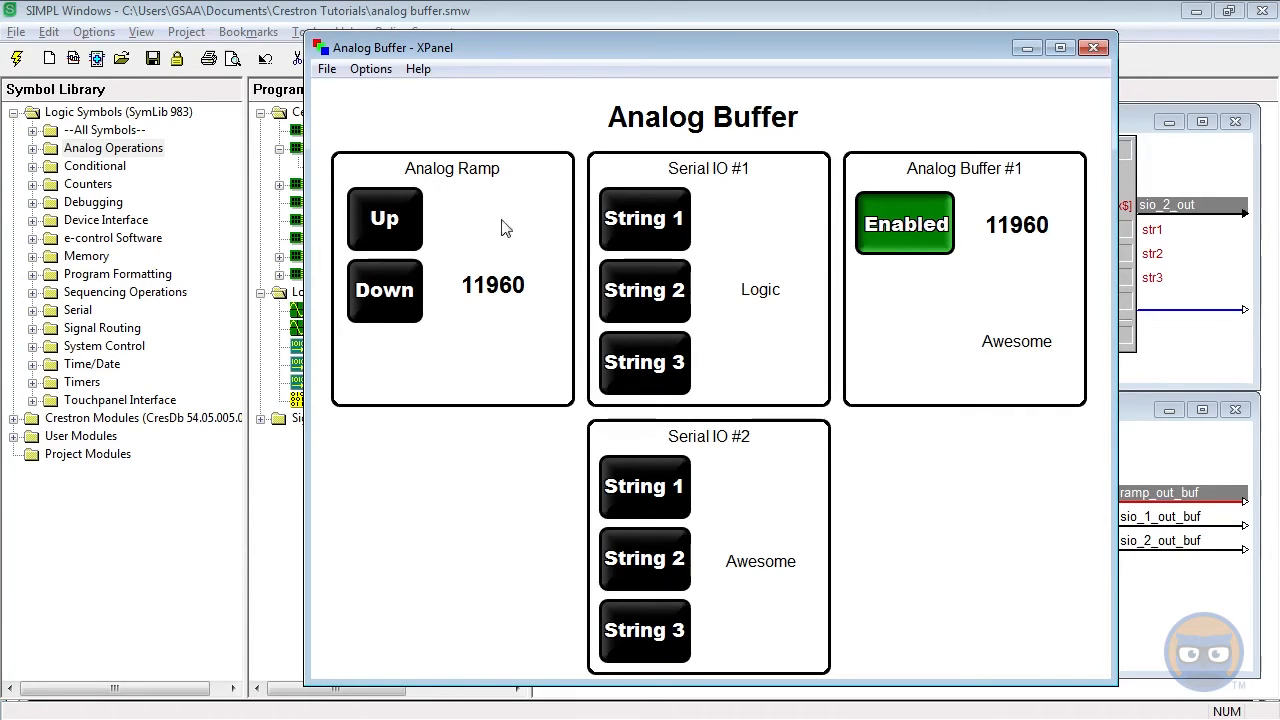
# Step: Ramp down to 9423 and send new strings through the buffer, then return it to Disabled
pyautogui.click(384, 290)
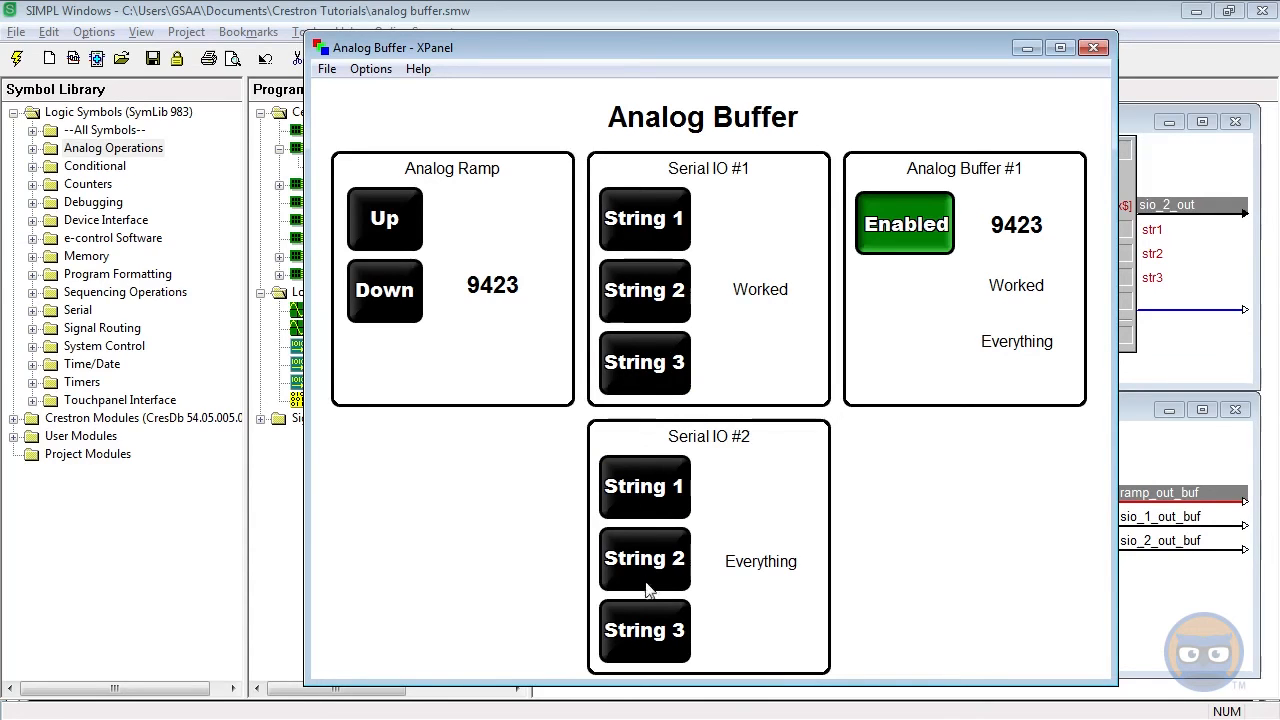
pyautogui.click(644, 630)
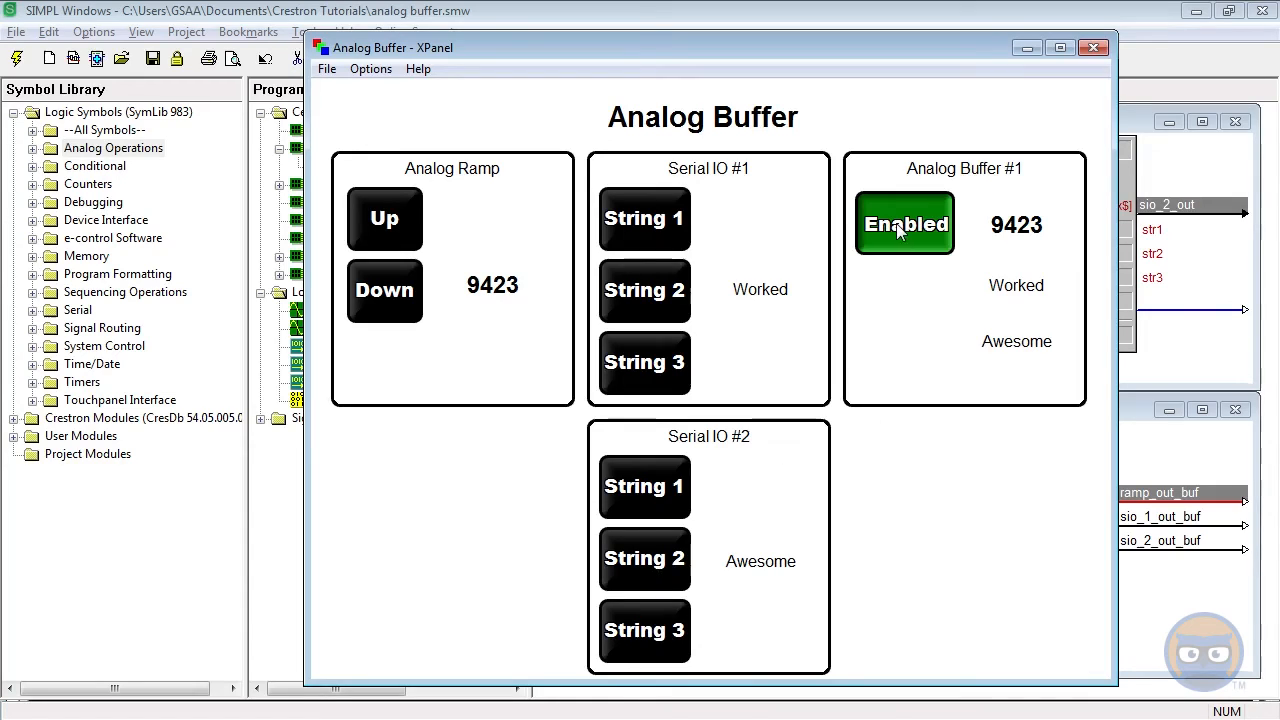
pyautogui.click(904, 223)
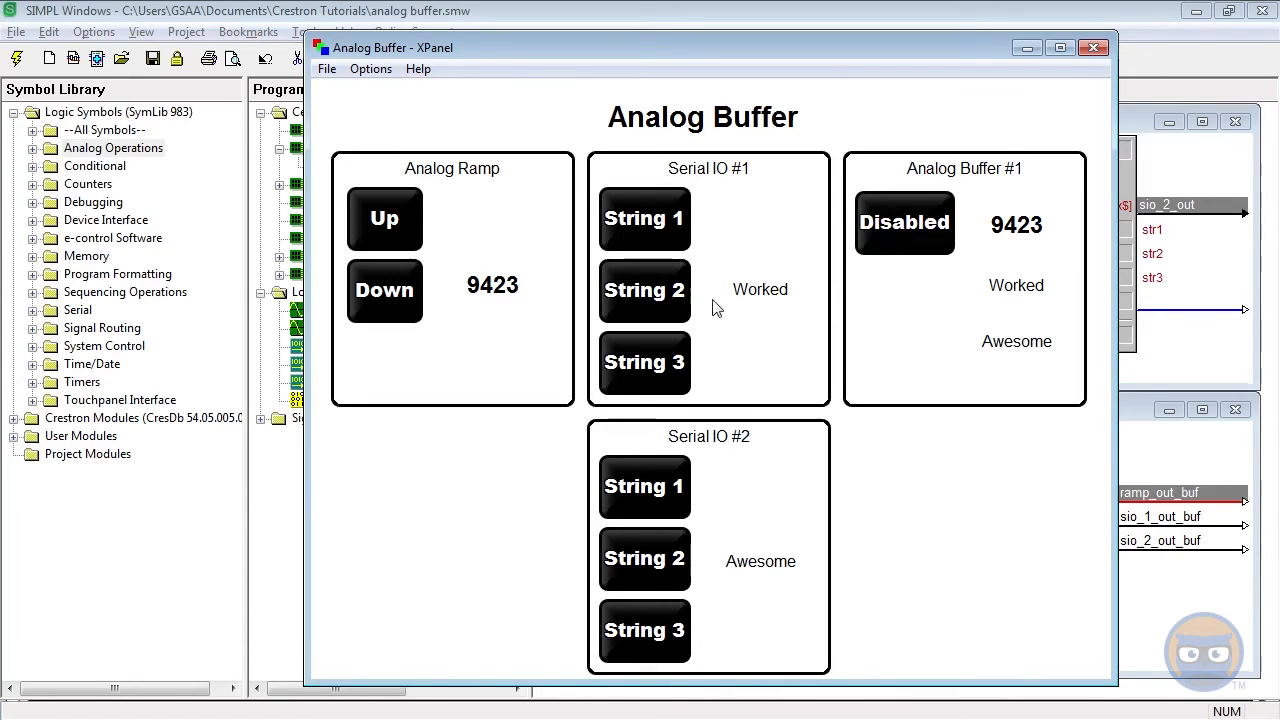